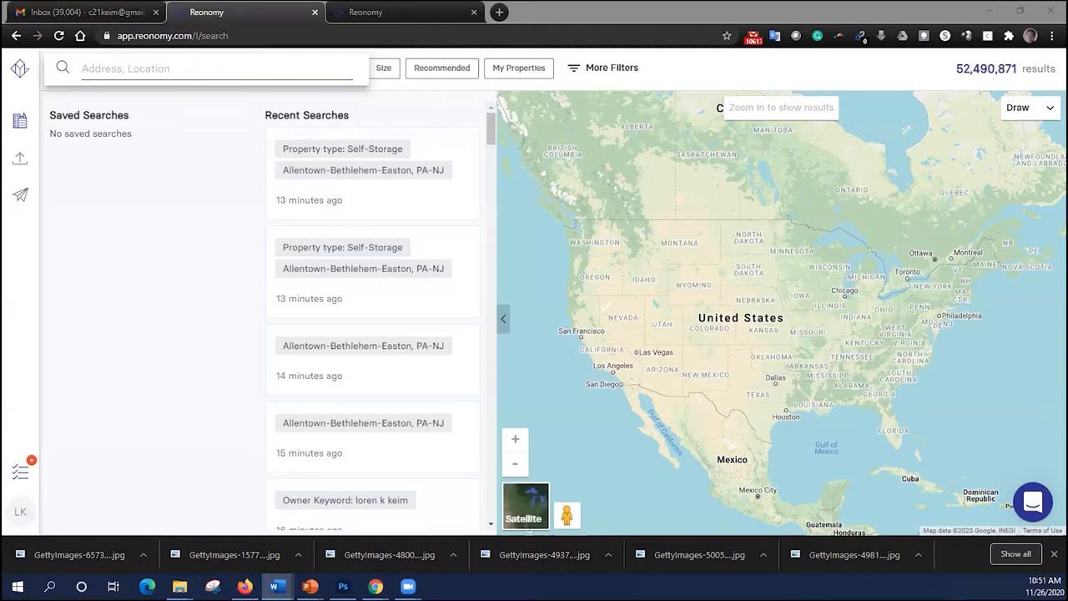
click(208, 69)
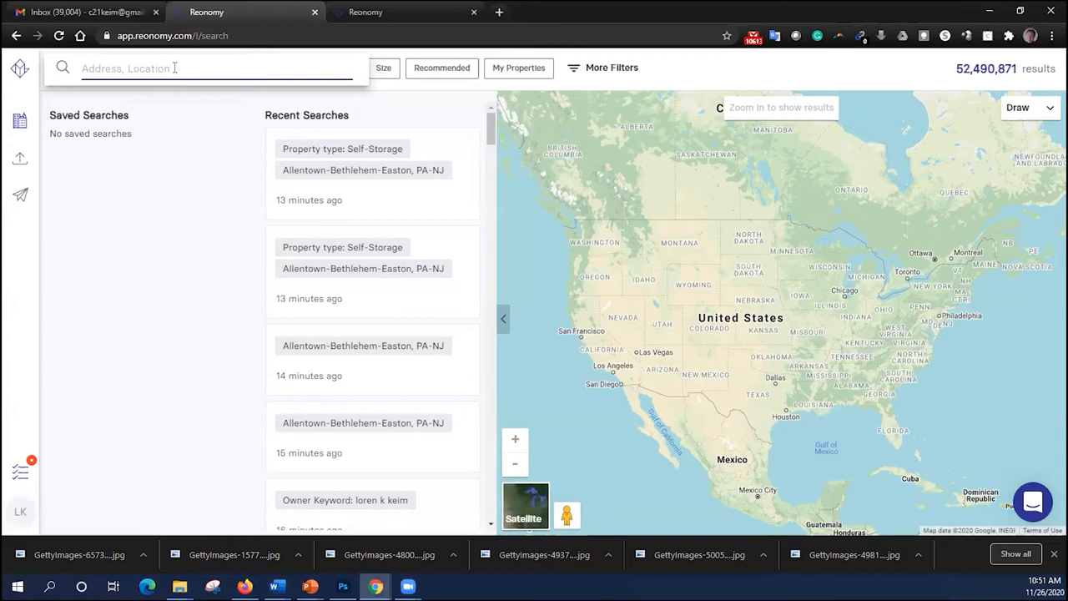
text(710 P)
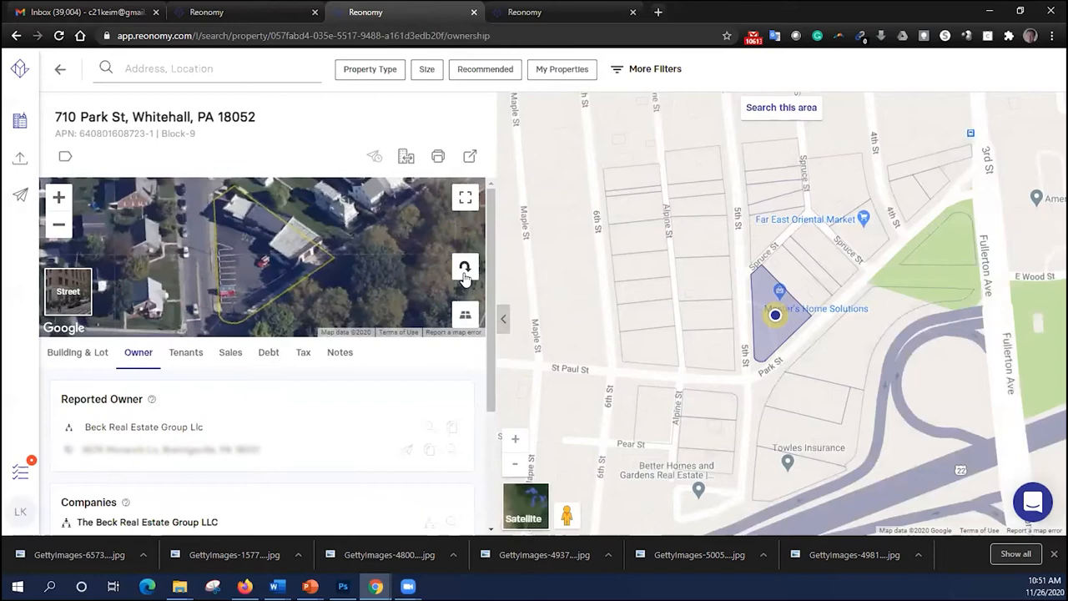
click(465, 268)
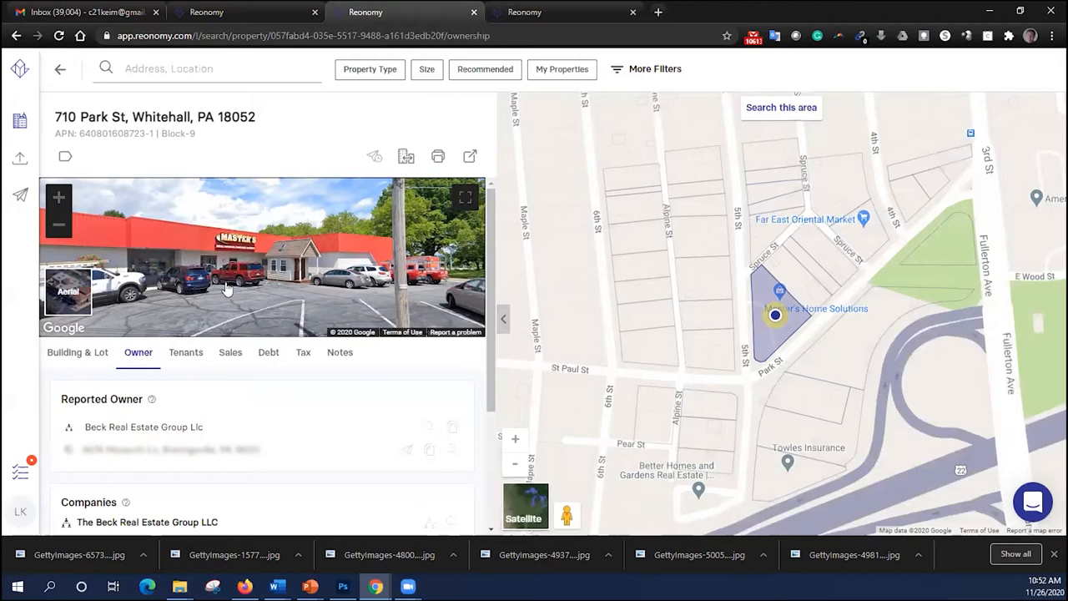
click(68, 290)
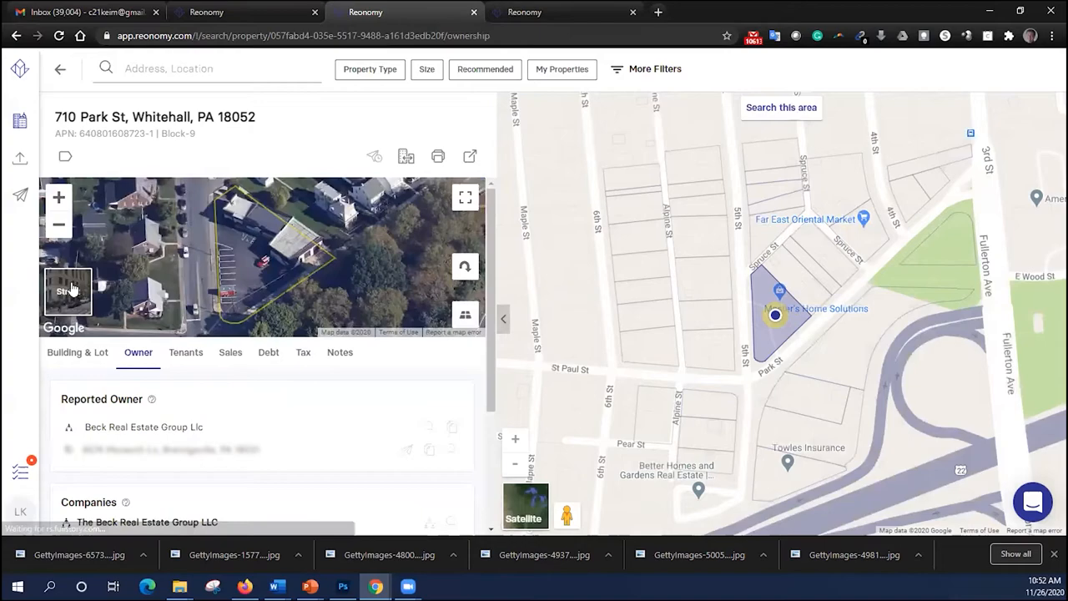
click(464, 198)
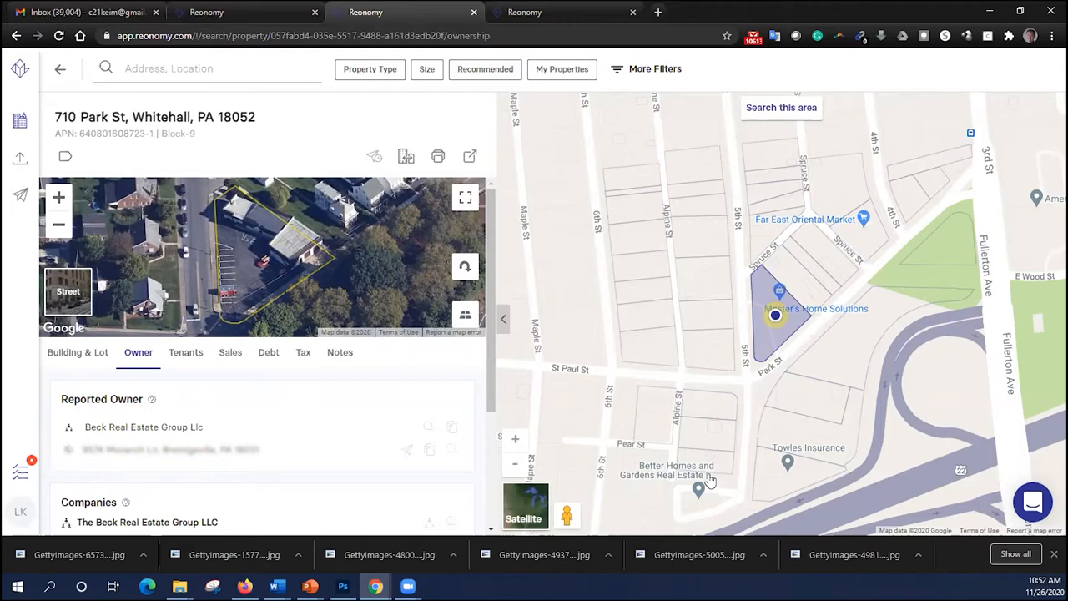
click(78, 352)
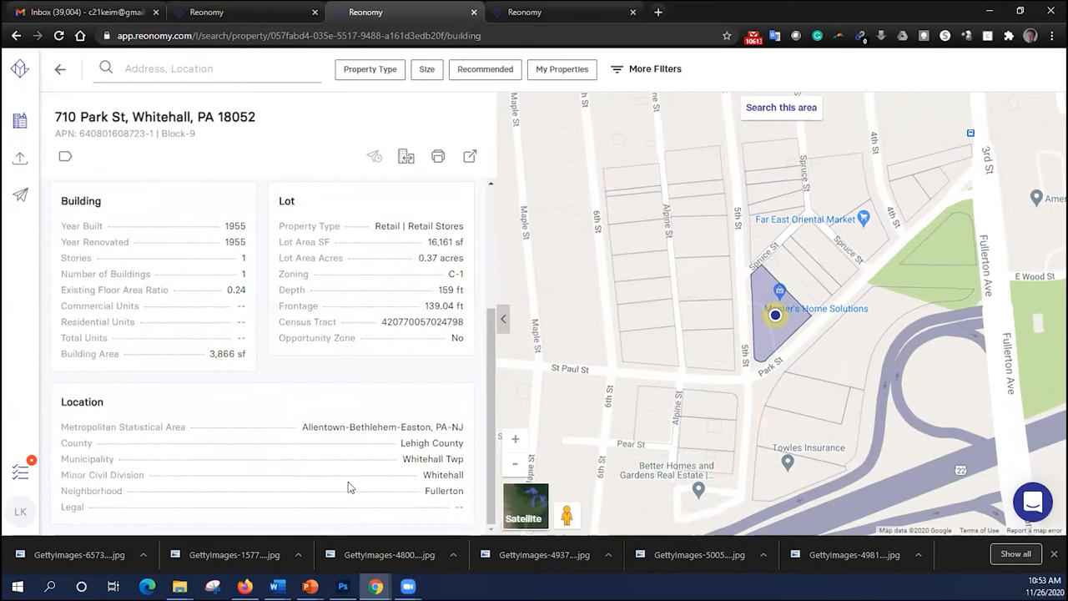
click(138, 352)
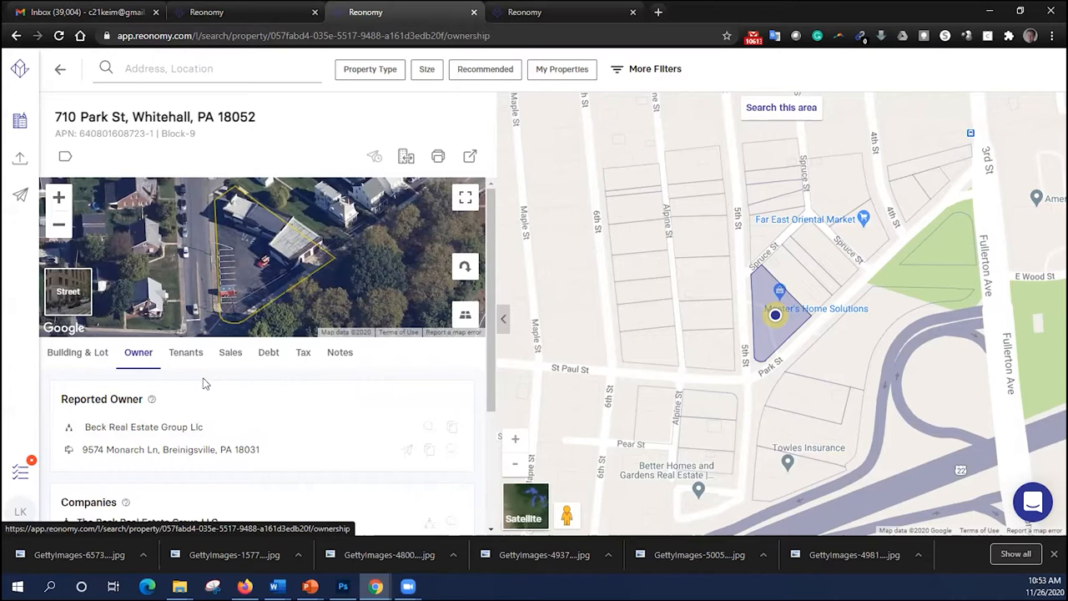
mouse_move(218, 416)
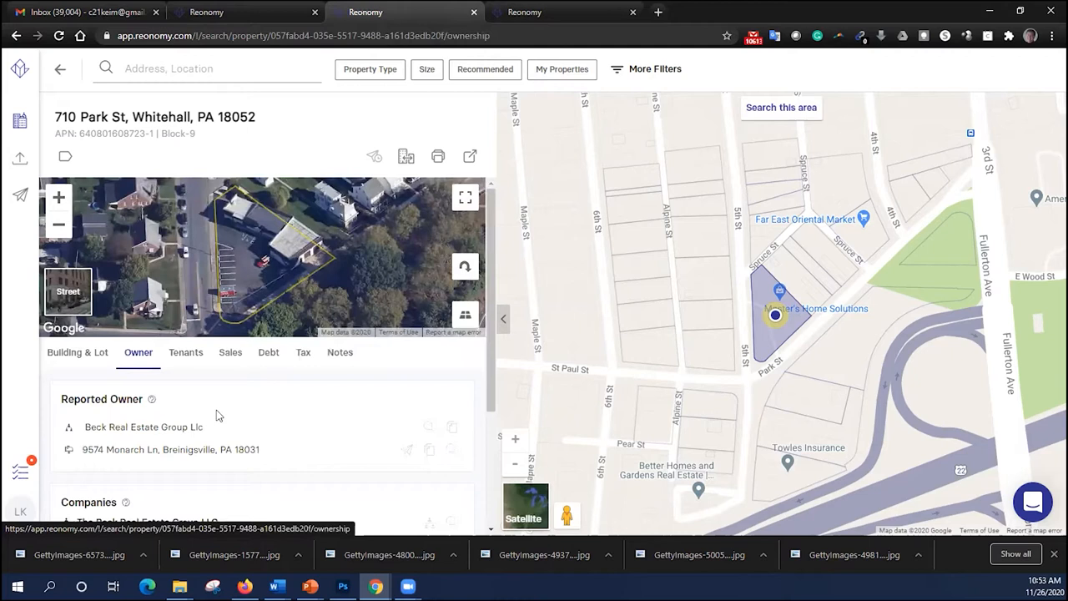
mouse_move(164, 434)
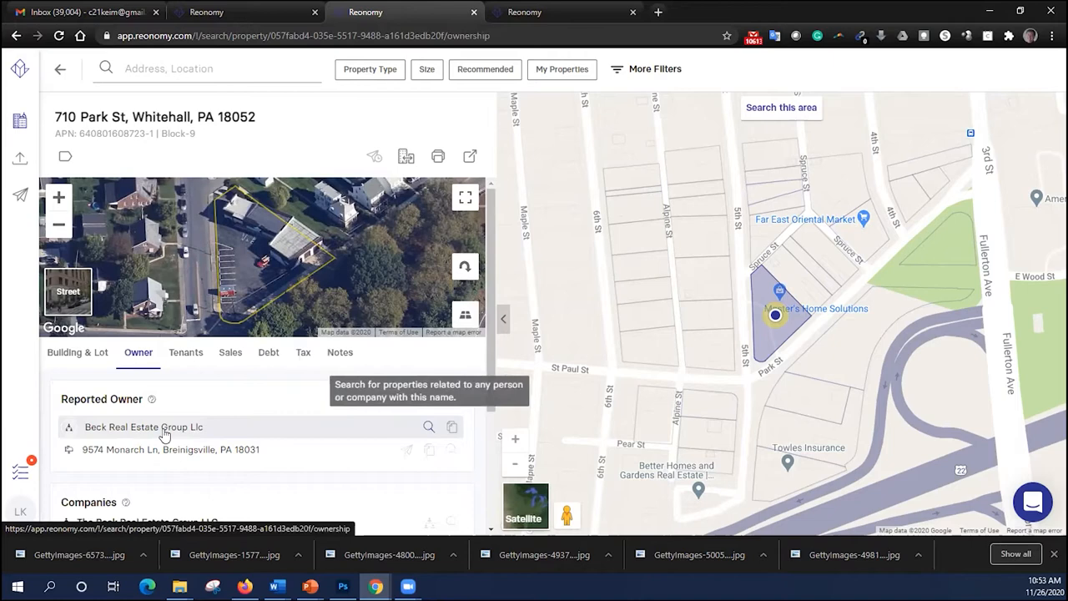
Step: Look up Beck Real Estate Group Llc's properties (one result), then return to 710 Park St's tenants
click(429, 426)
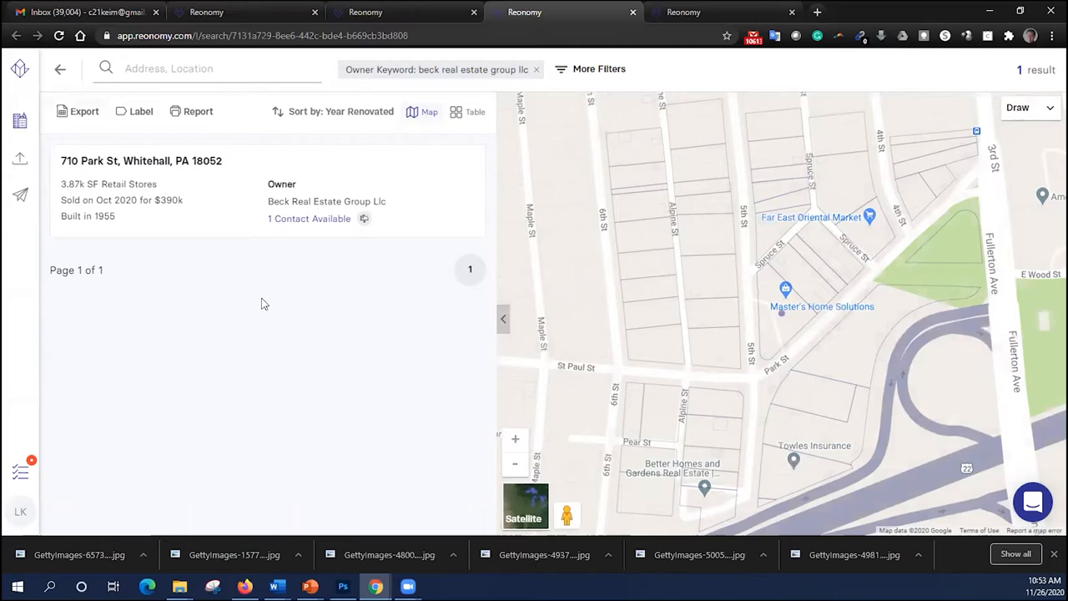
click(141, 160)
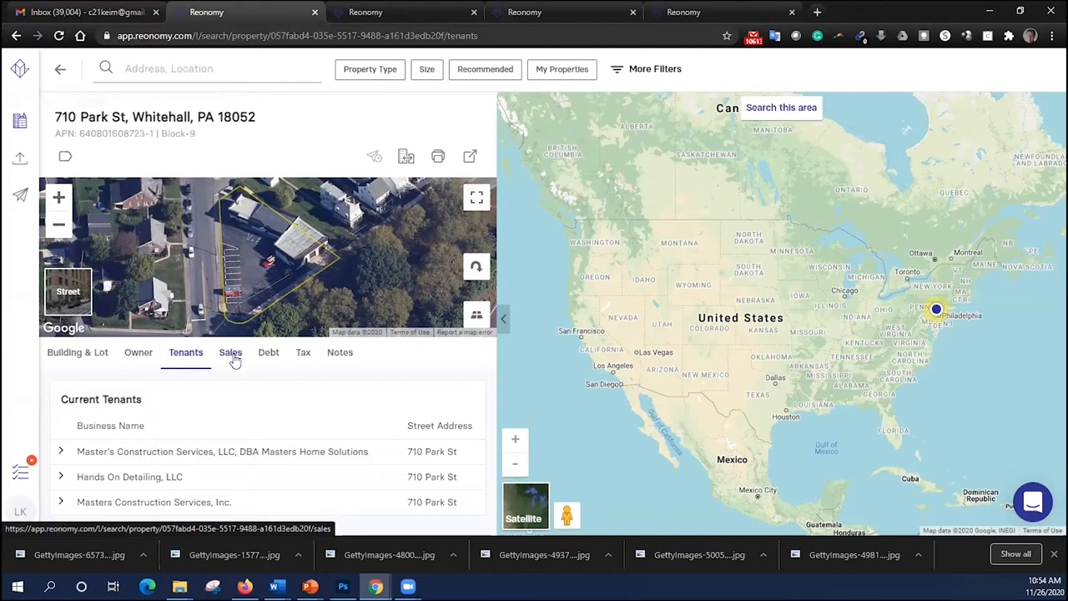
mouse_move(268, 355)
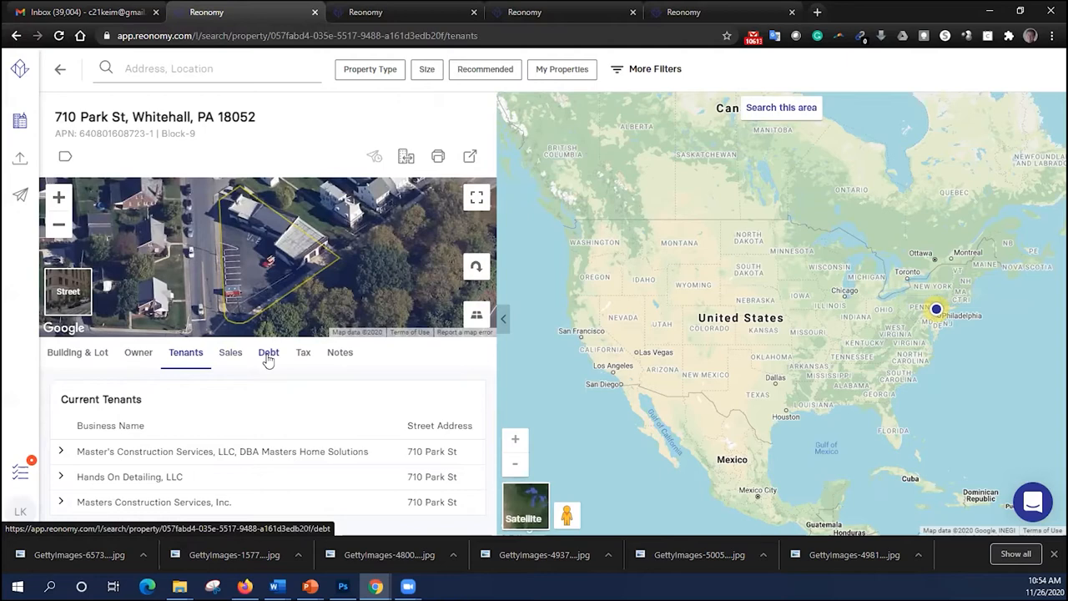
mouse_move(276, 359)
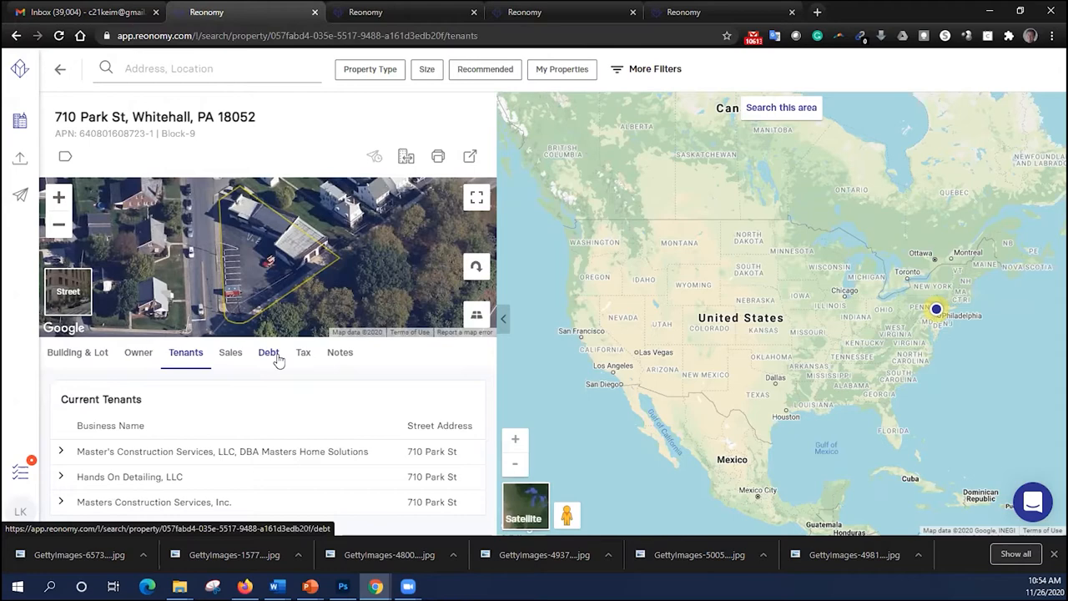
click(302, 352)
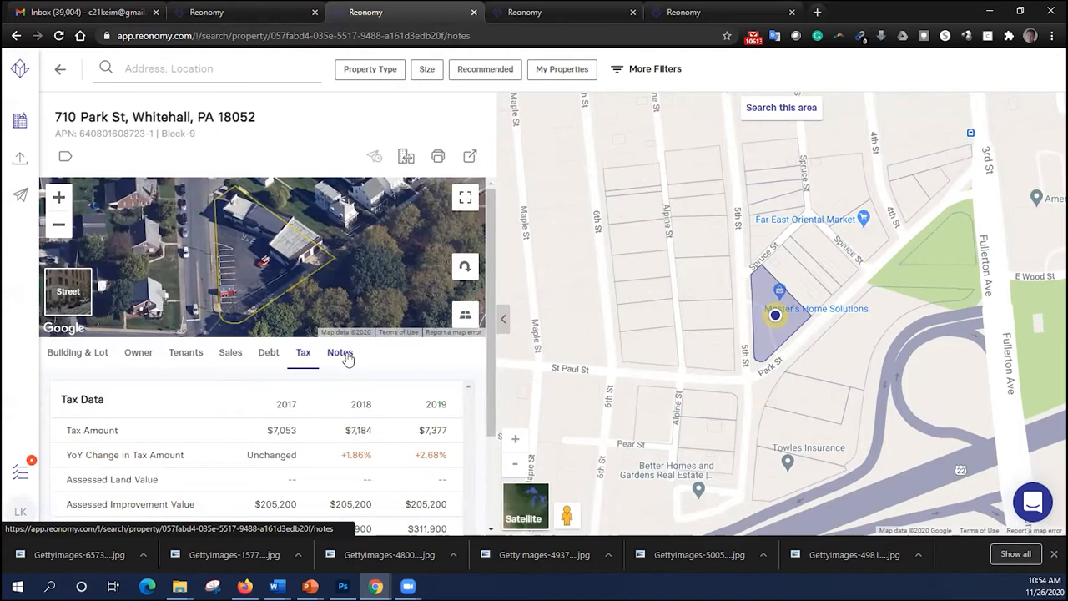
click(340, 351)
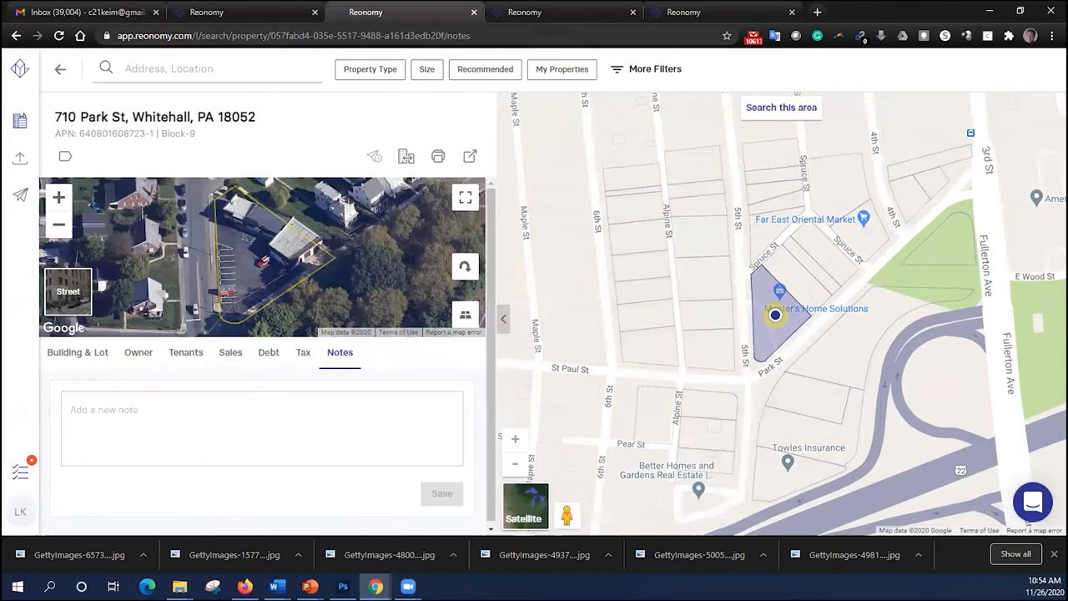
text(3224 Park)
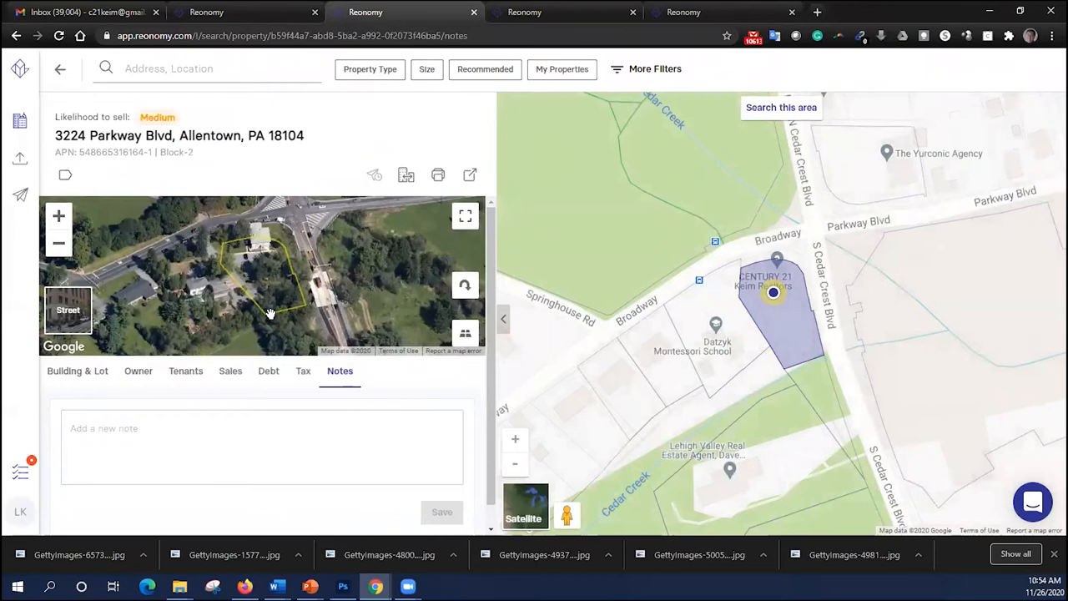
click(77, 371)
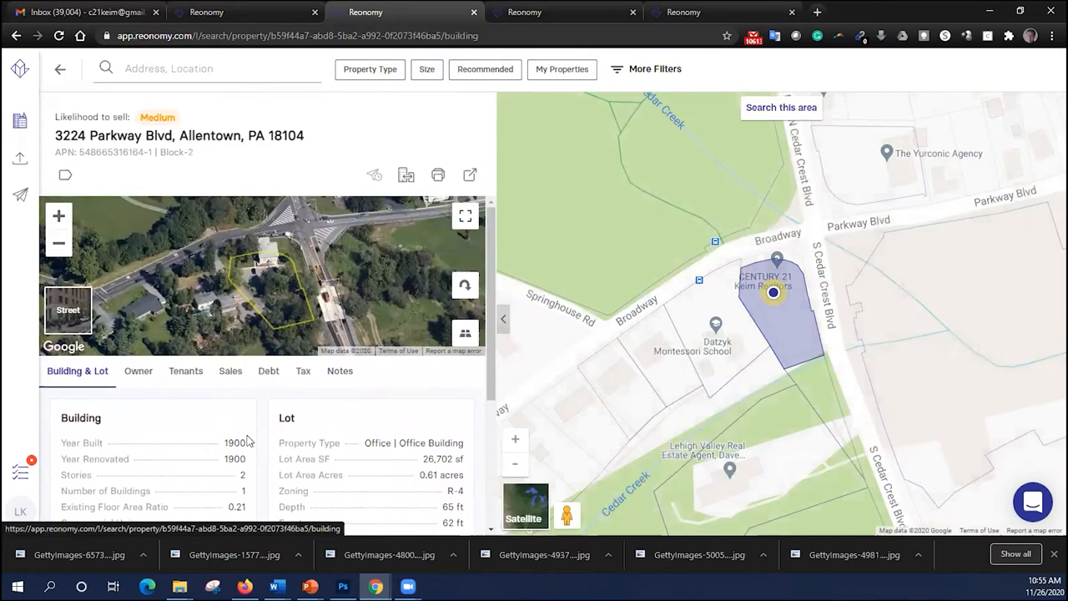
click(138, 371)
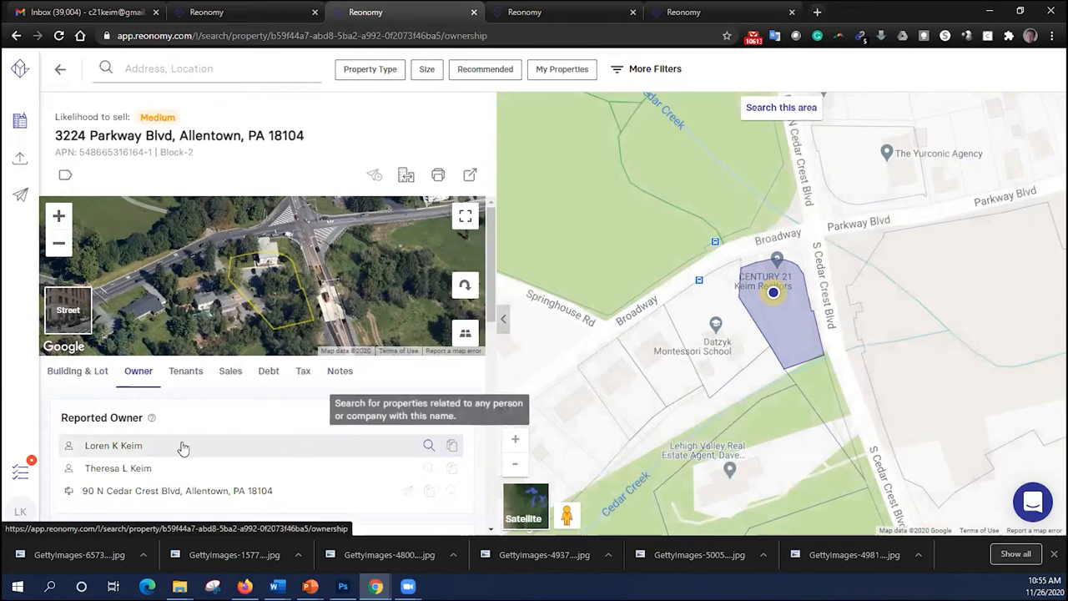
click(429, 445)
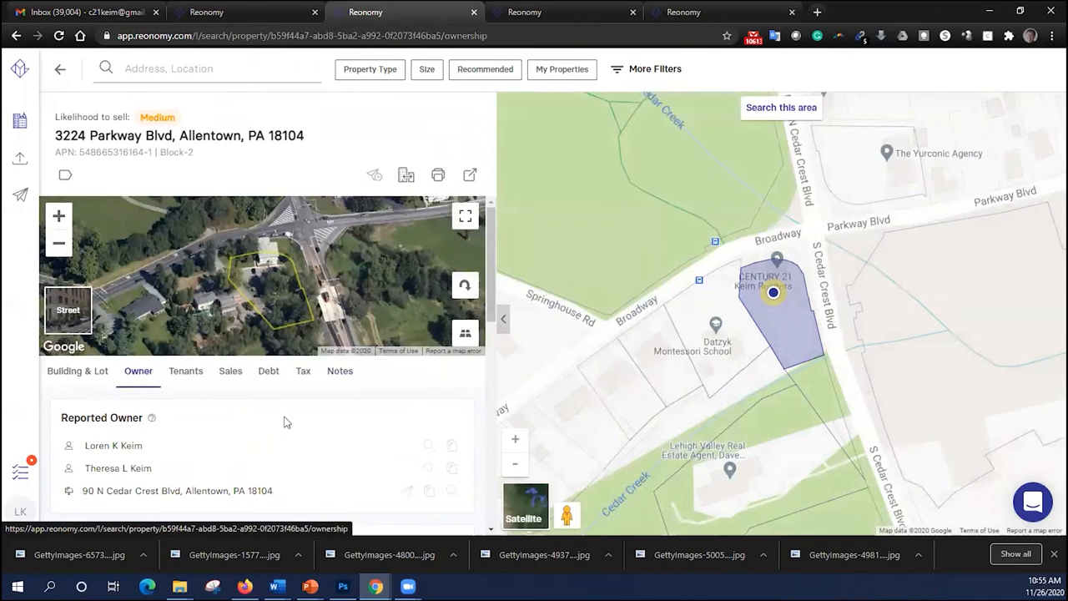
click(185, 371)
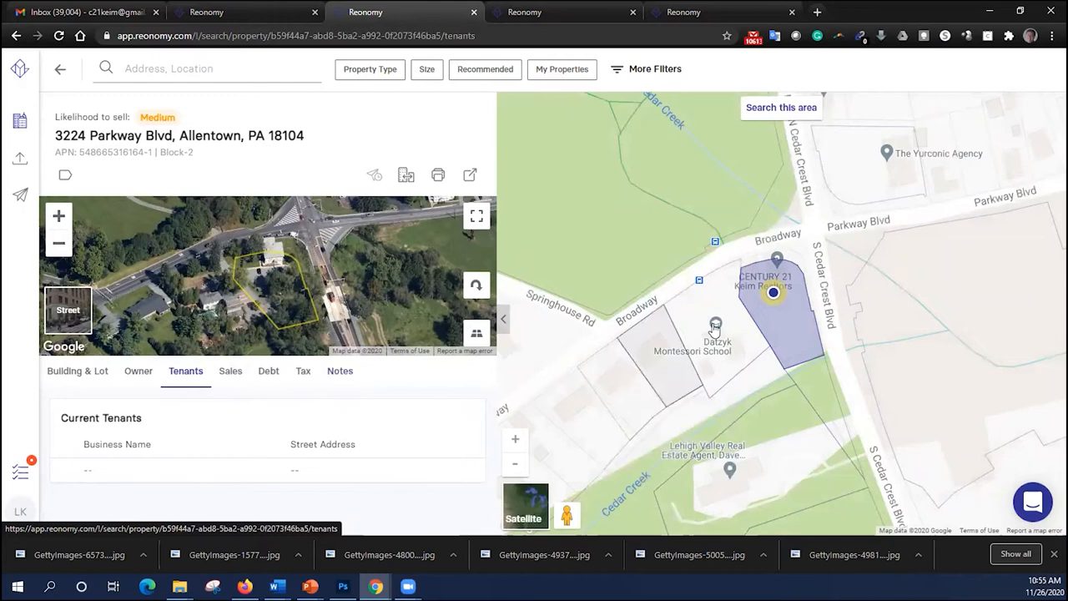
Step: Open the nearby 121 N Cedar Crest Blvd record and view owner Parkview East
click(716, 324)
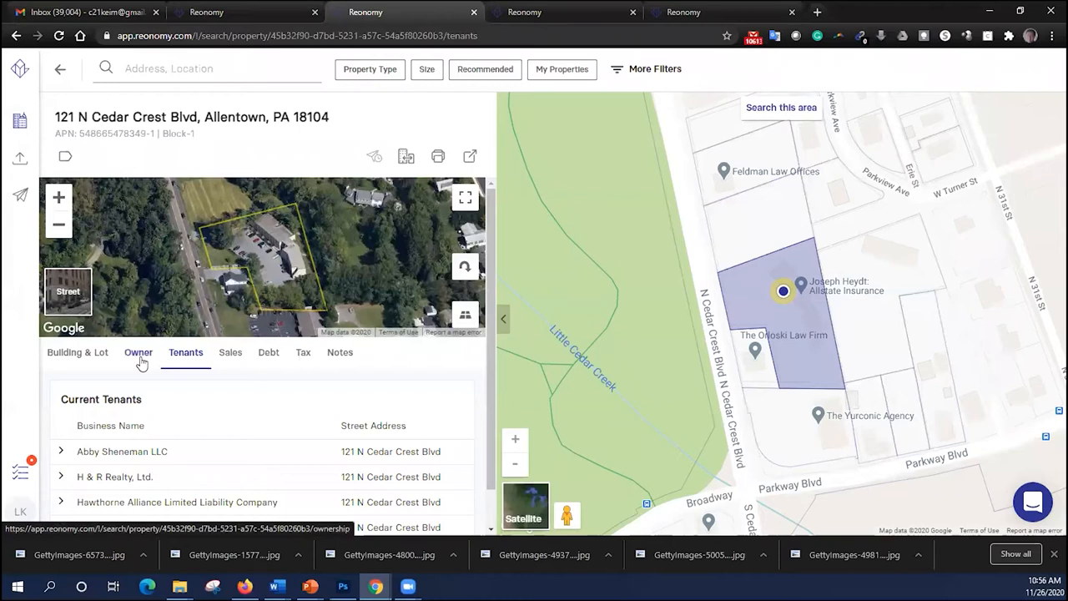
click(138, 351)
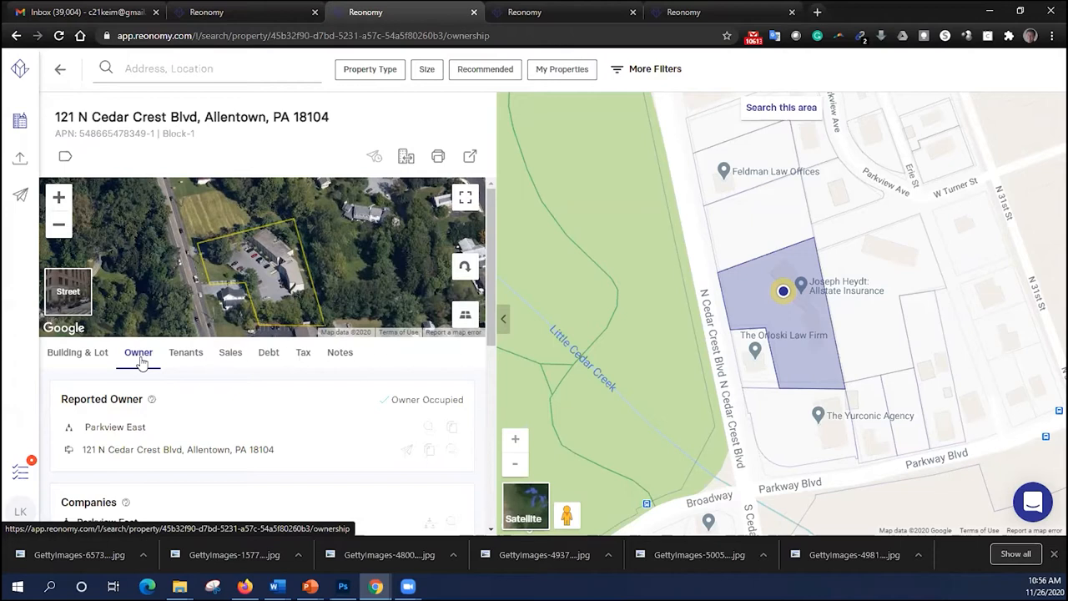
Step: Search 'be' and choose the Allentown-Bethlehem MSA, showing 82,688 properties
text(be)
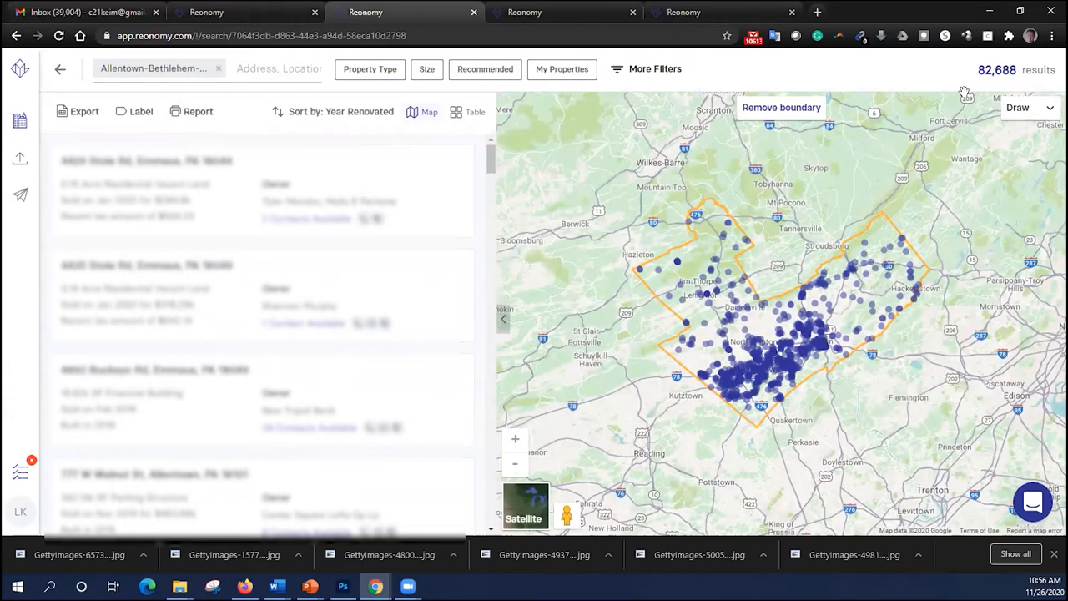
mouse_move(1024, 88)
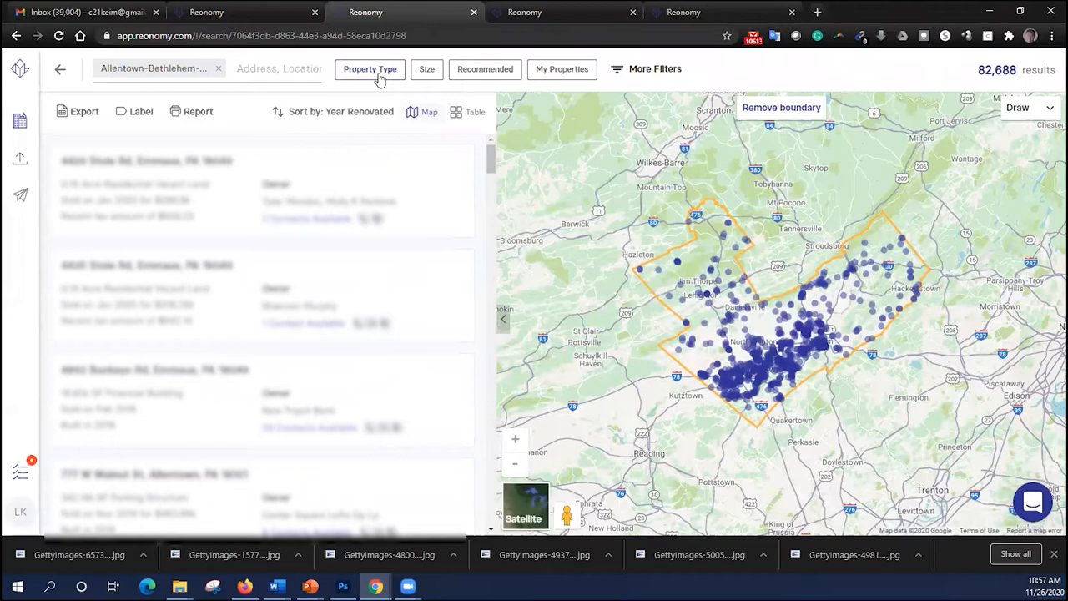
Step: Apply a Hospitality property type filter, narrowing results to 144 properties
click(369, 68)
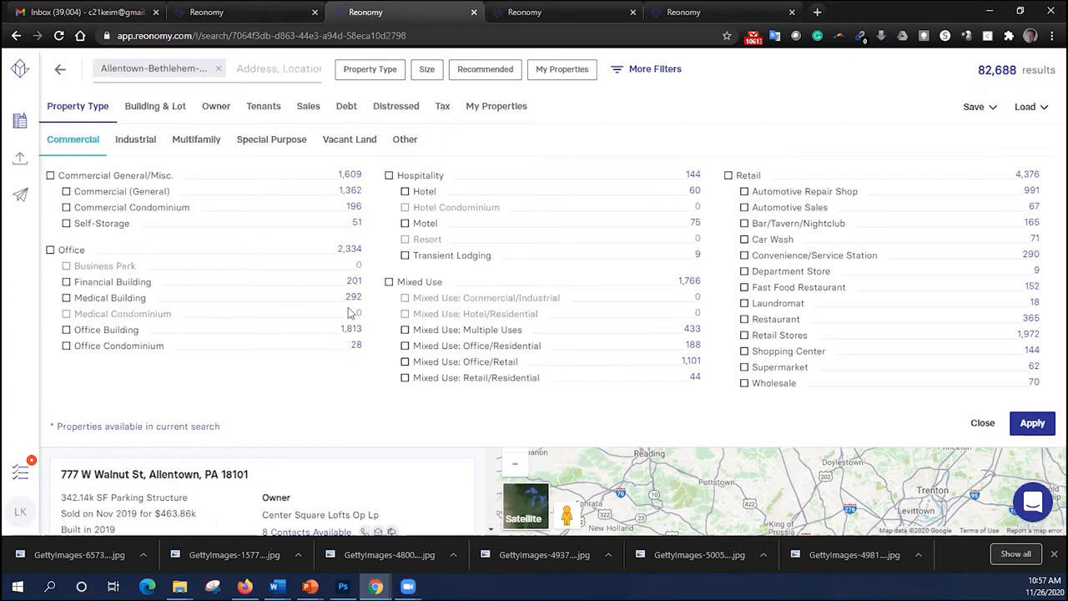
click(389, 175)
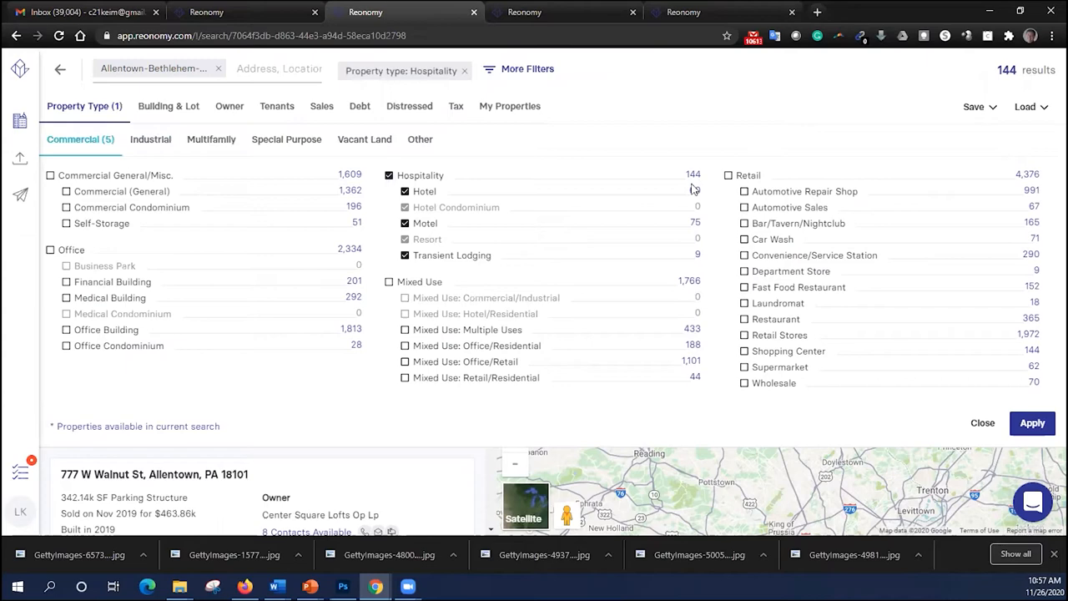
click(1033, 422)
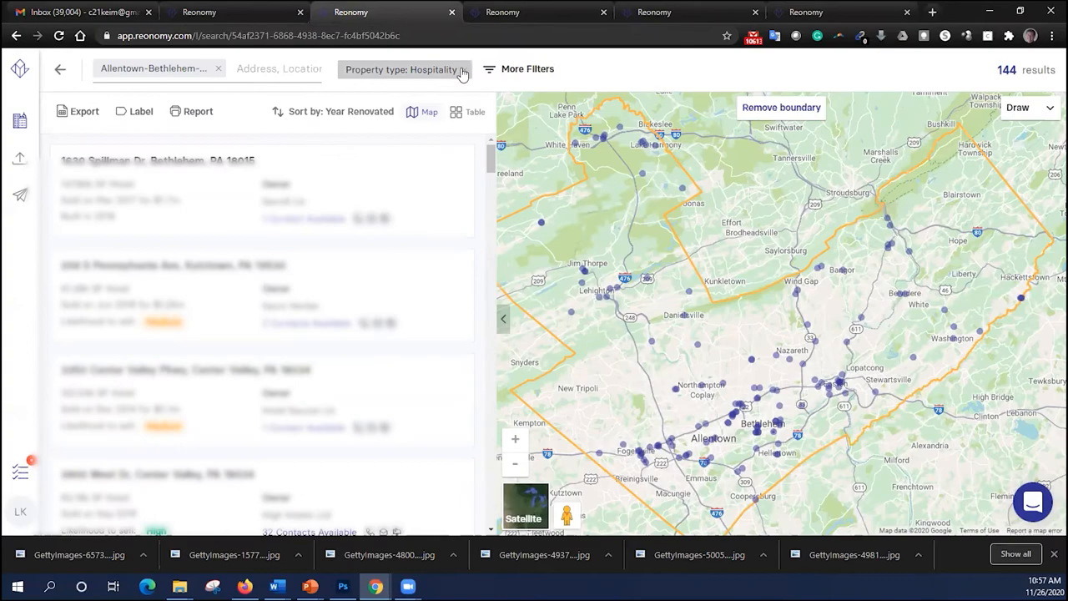
Step: Change the property type chip from Hospitality to Self-Storage, giving 51 results
click(406, 69)
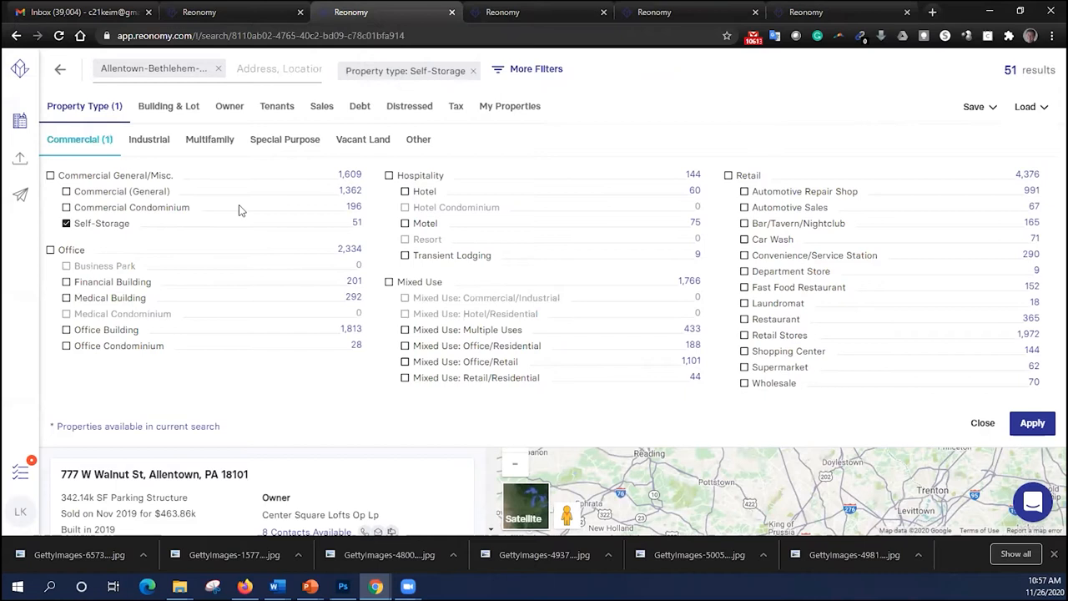
Step: Filter to Multifamily with at least 50 units (238 results), then clear those filters
click(66, 223)
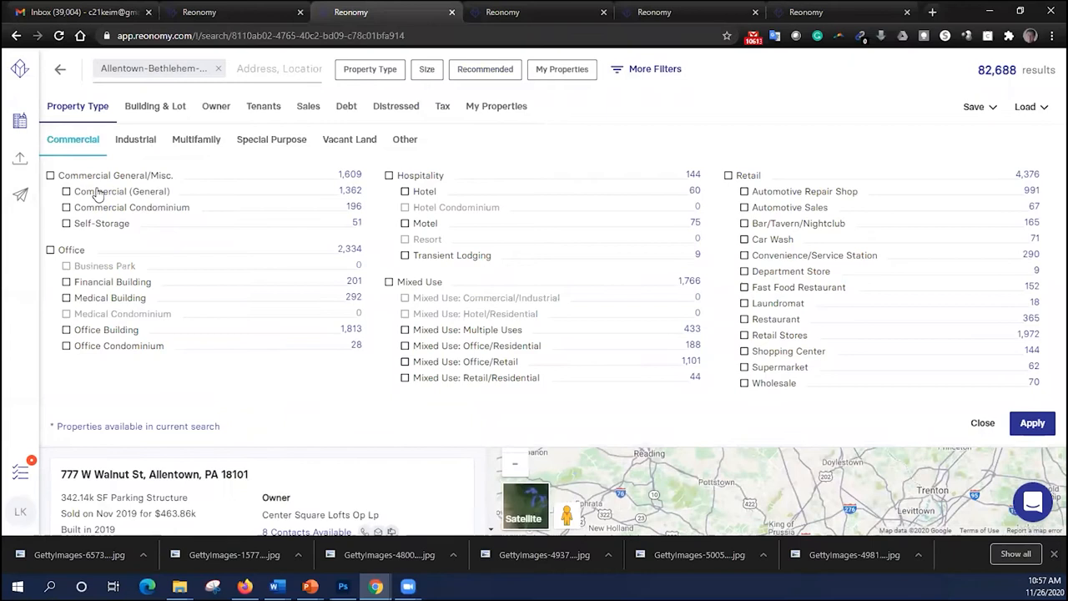
mouse_move(152, 342)
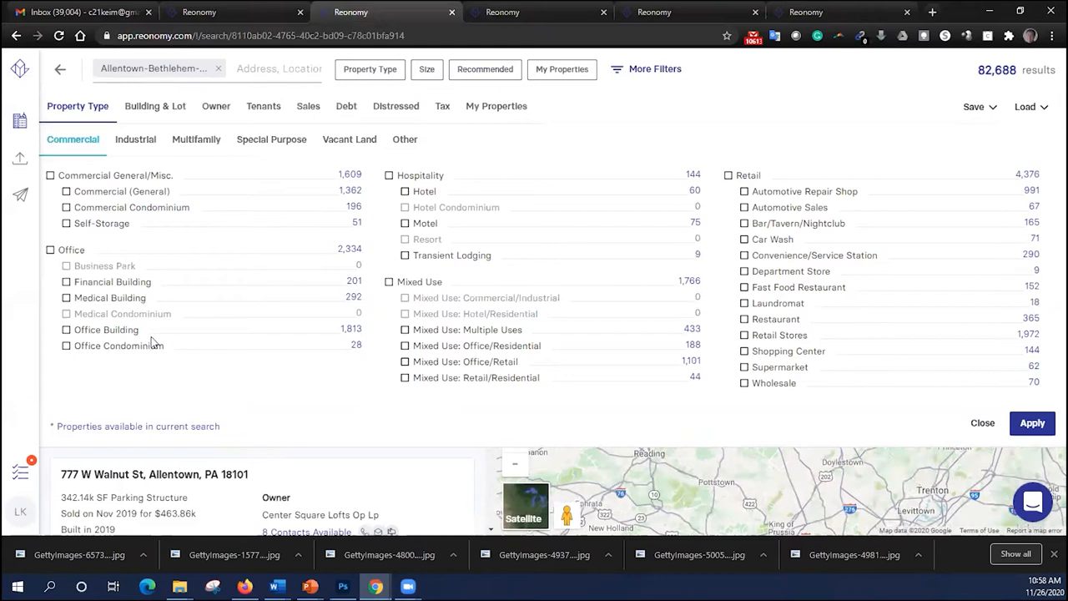
mouse_move(850, 210)
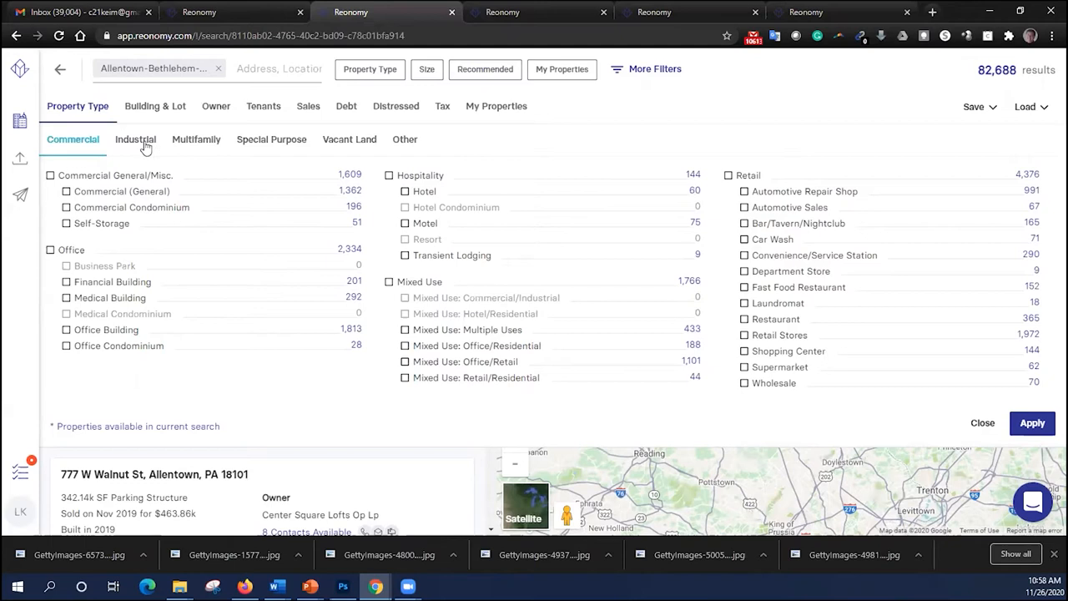
click(196, 139)
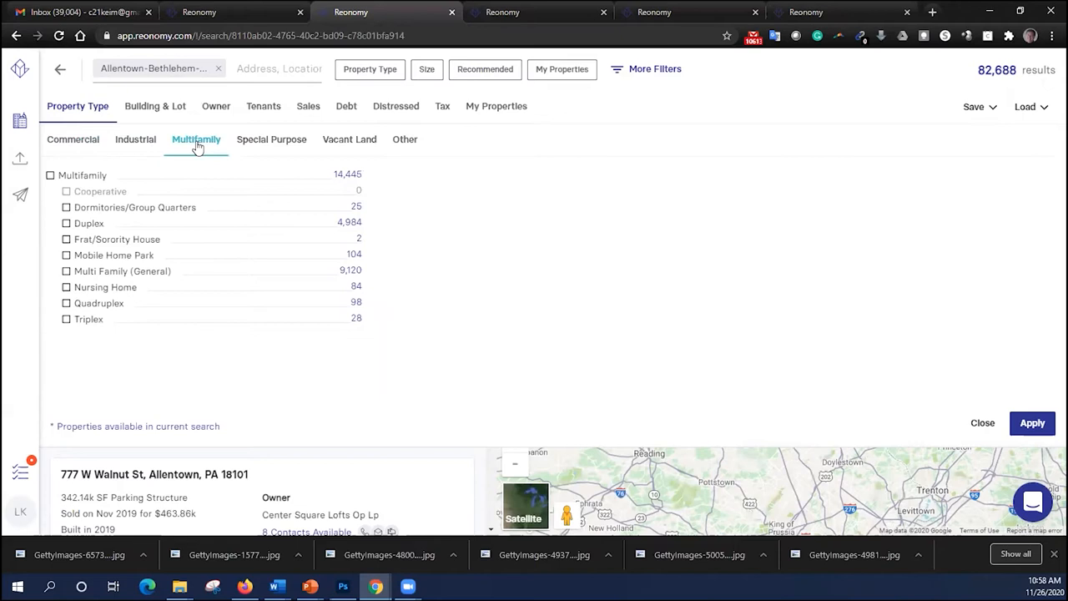
click(50, 175)
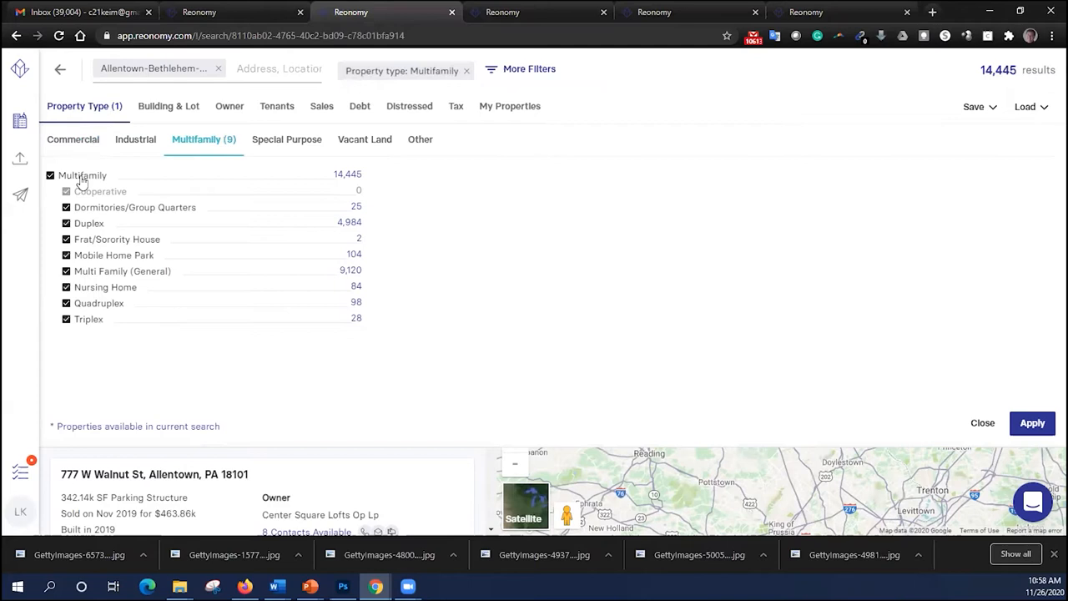
mouse_move(374, 189)
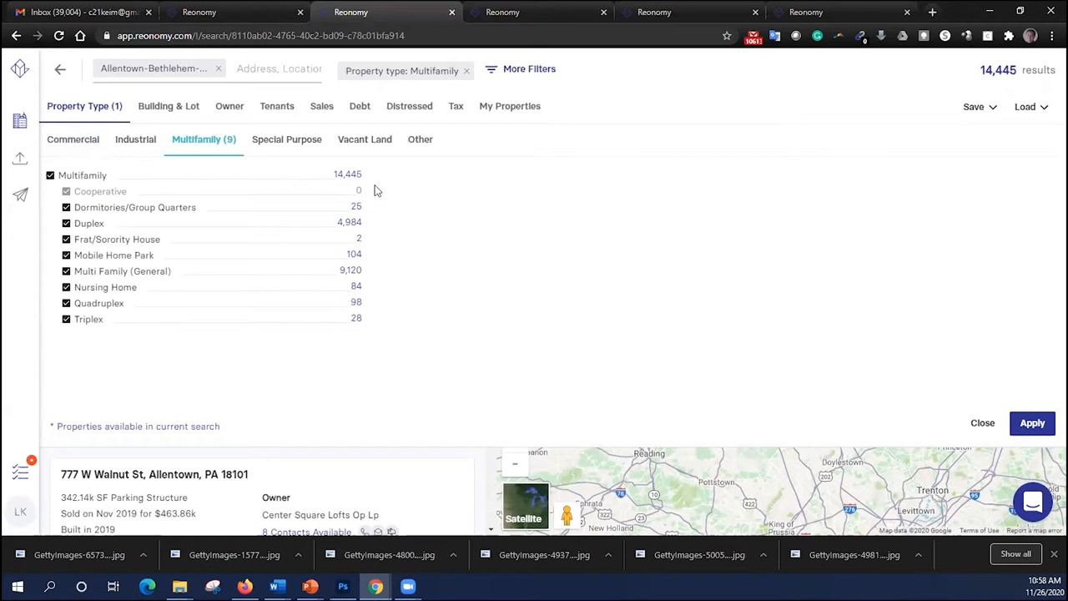
mouse_move(230, 113)
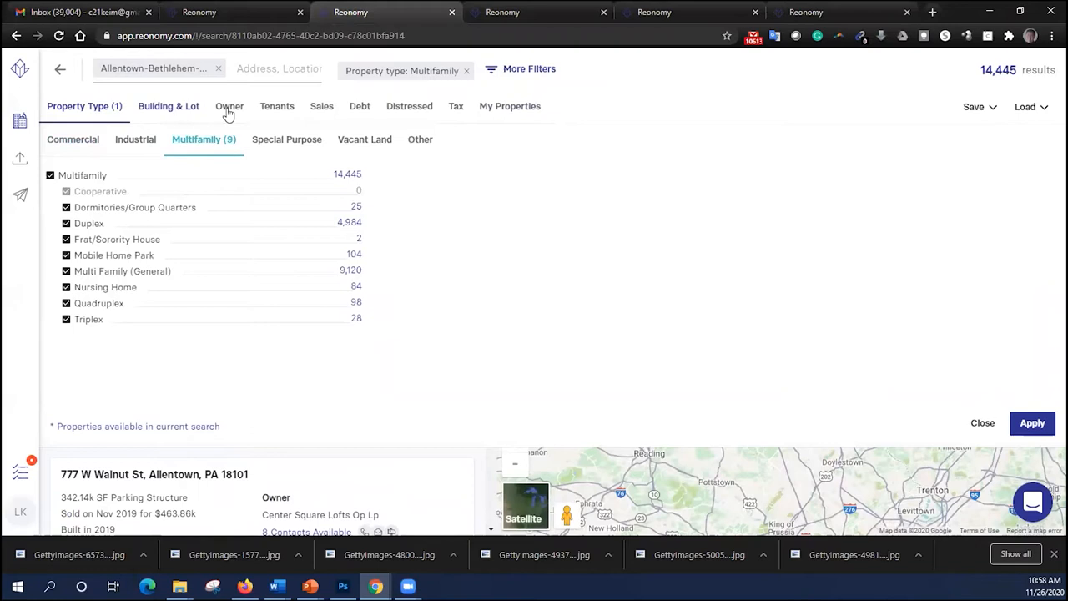
click(168, 106)
text(50)
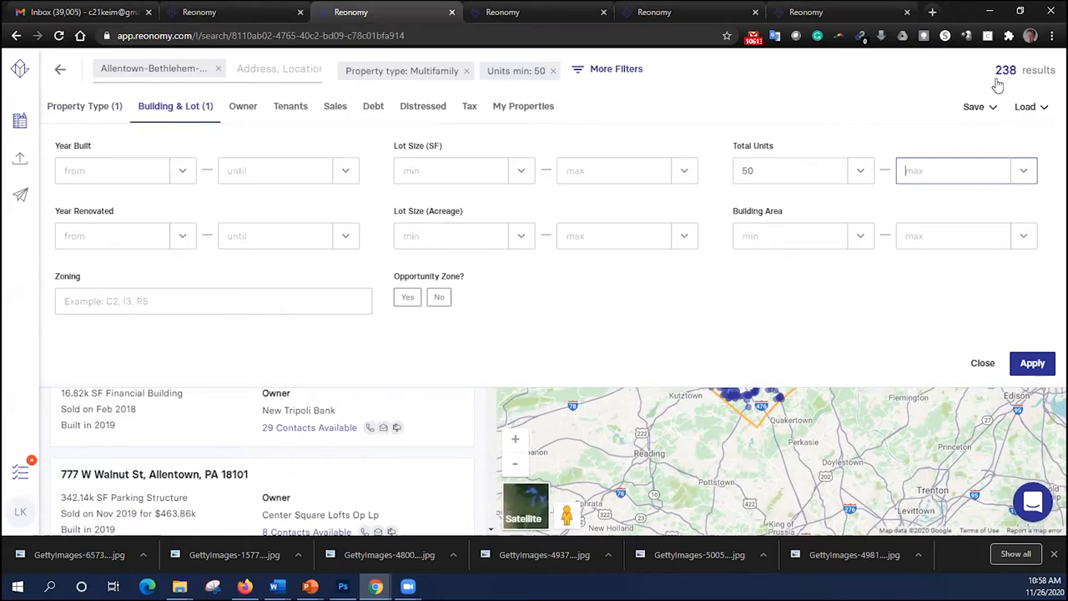
click(1032, 362)
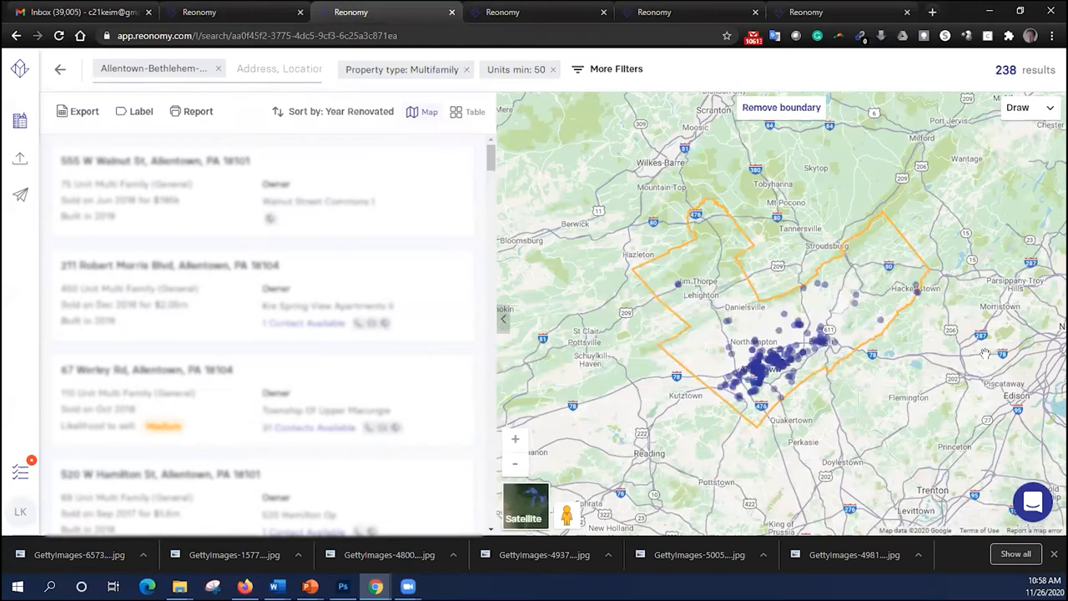
click(552, 69)
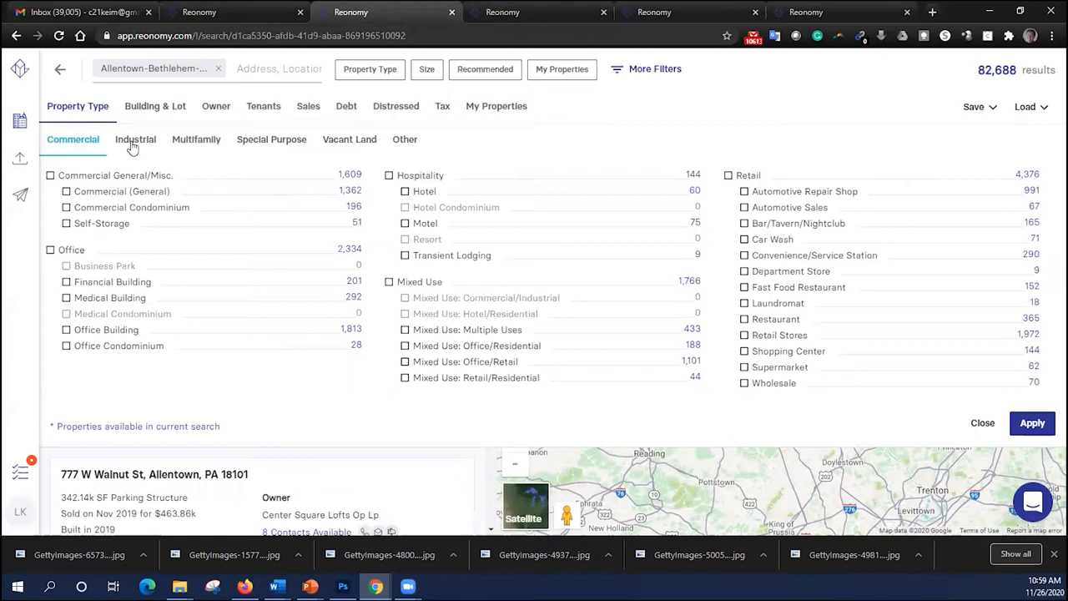
Step: Include all Industrial property types, yielding 2,588 results
click(135, 139)
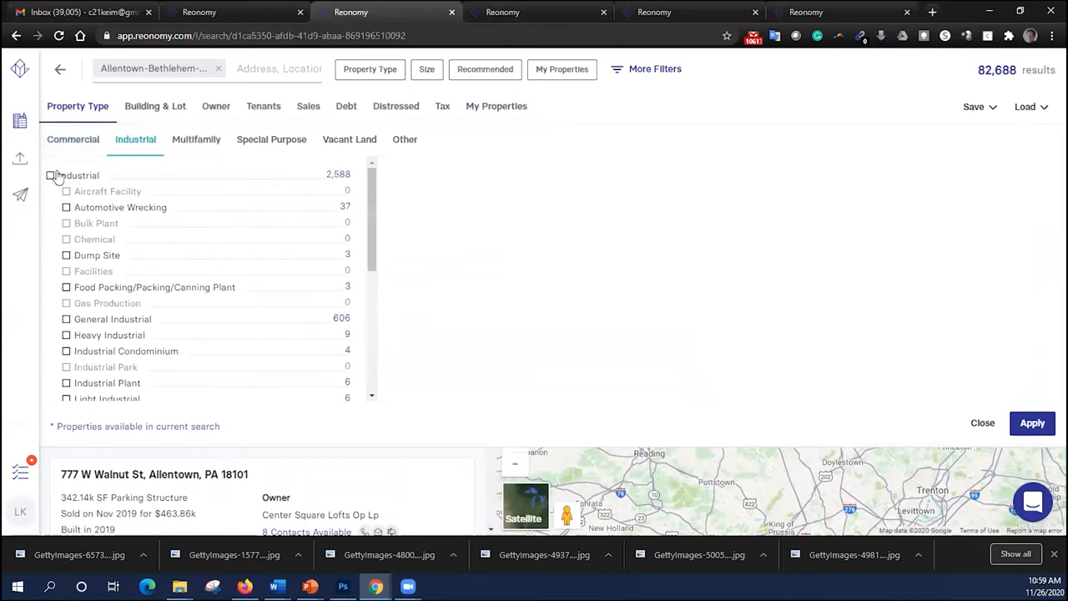
click(51, 175)
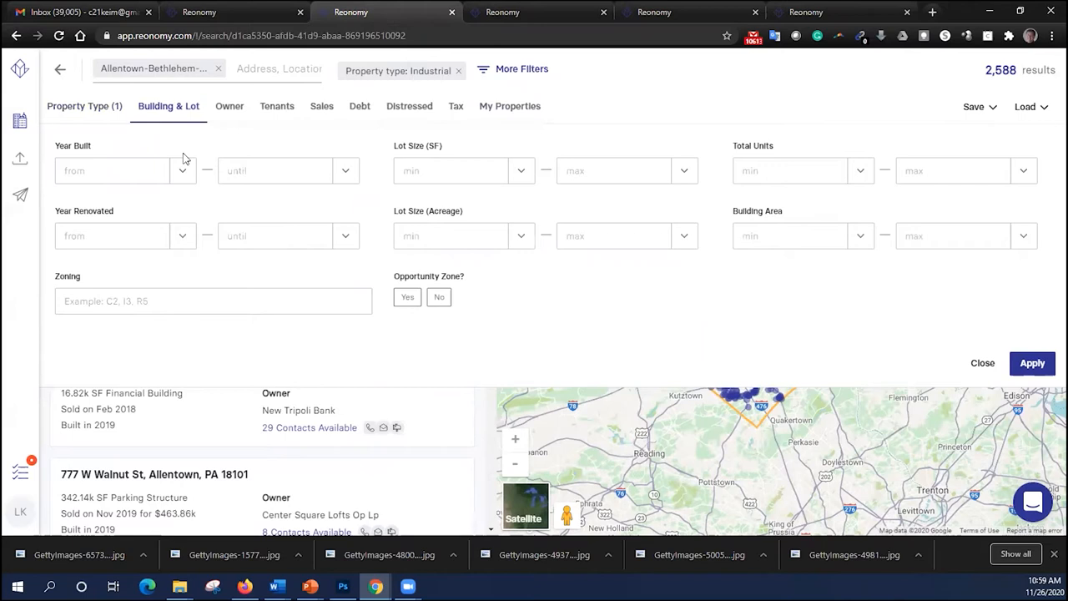
mouse_move(204, 179)
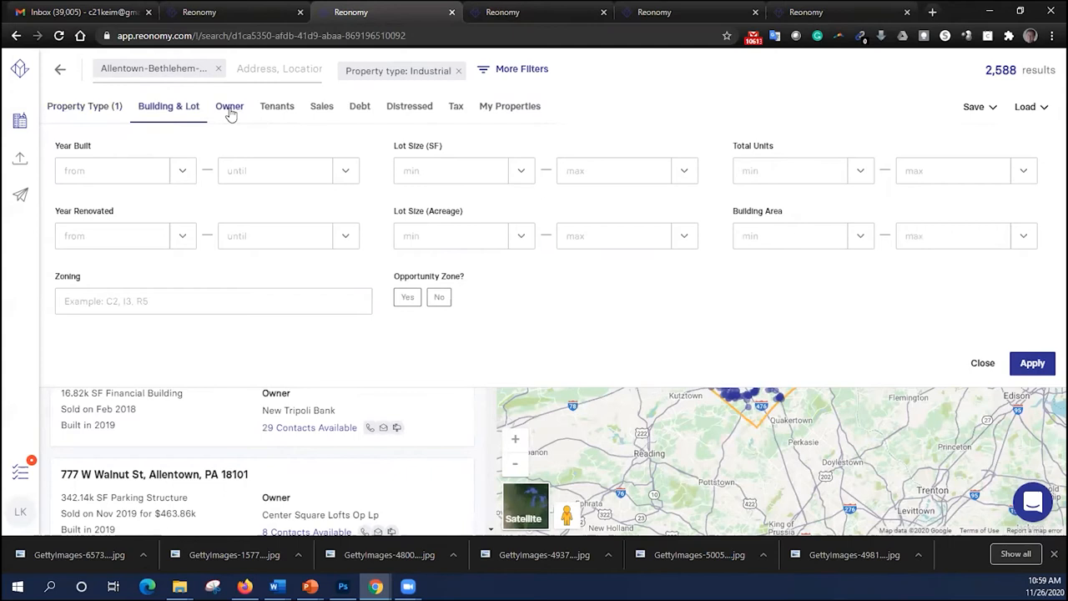
mouse_move(276, 109)
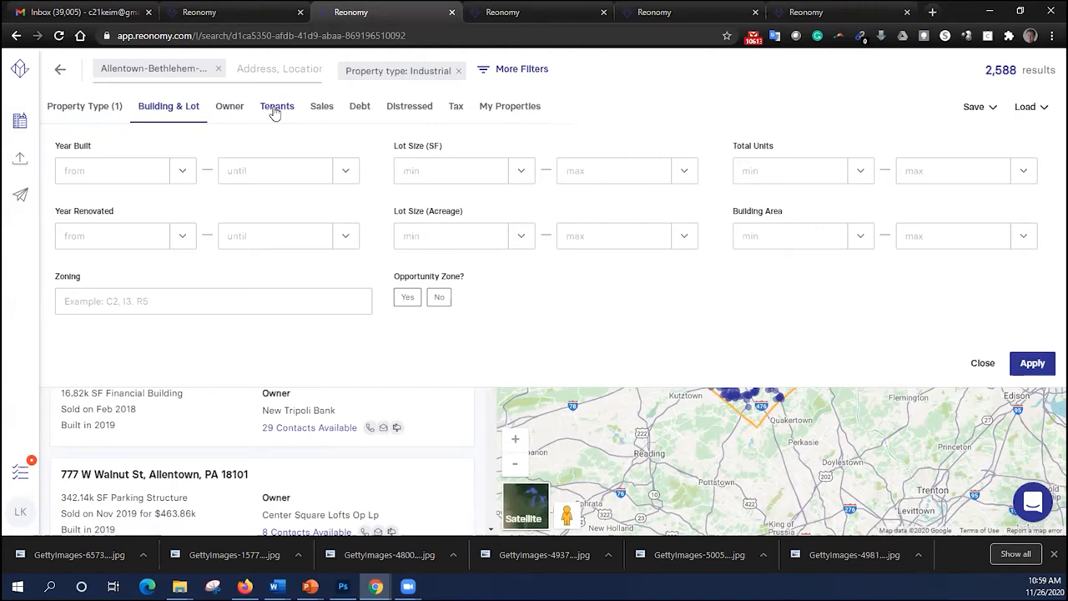
Step: Revisit Industrial property types, then set a Custom sale date with an earlier start year
click(84, 106)
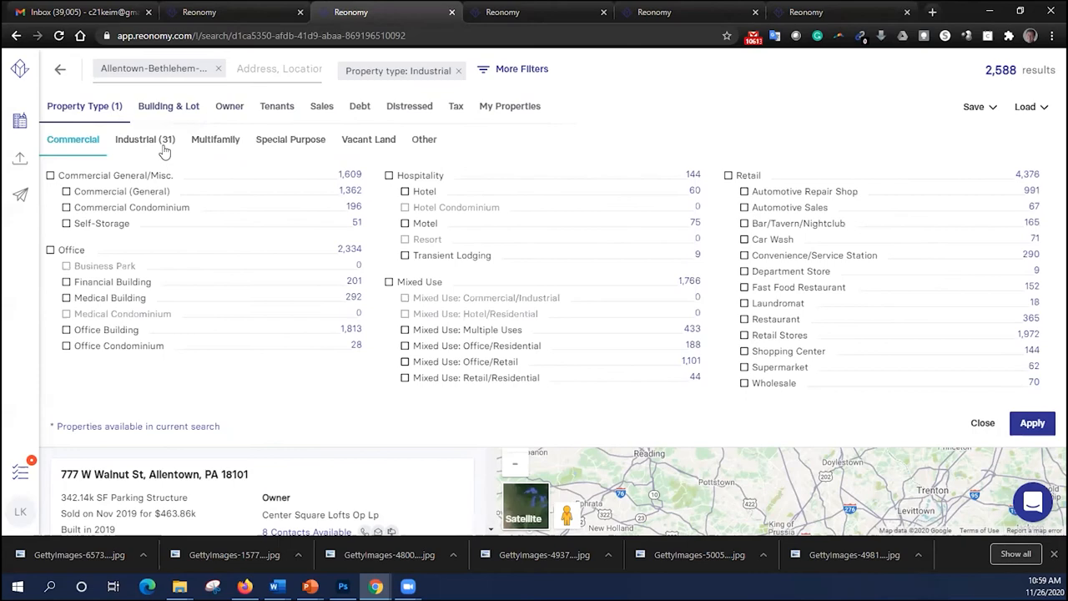
click(168, 106)
text(40,000)
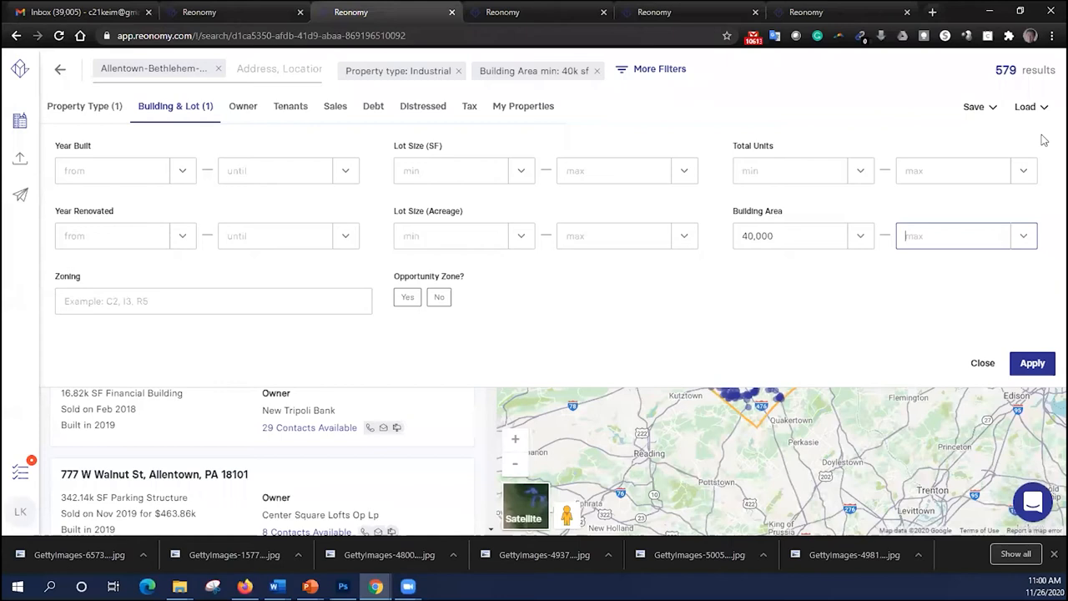
click(334, 106)
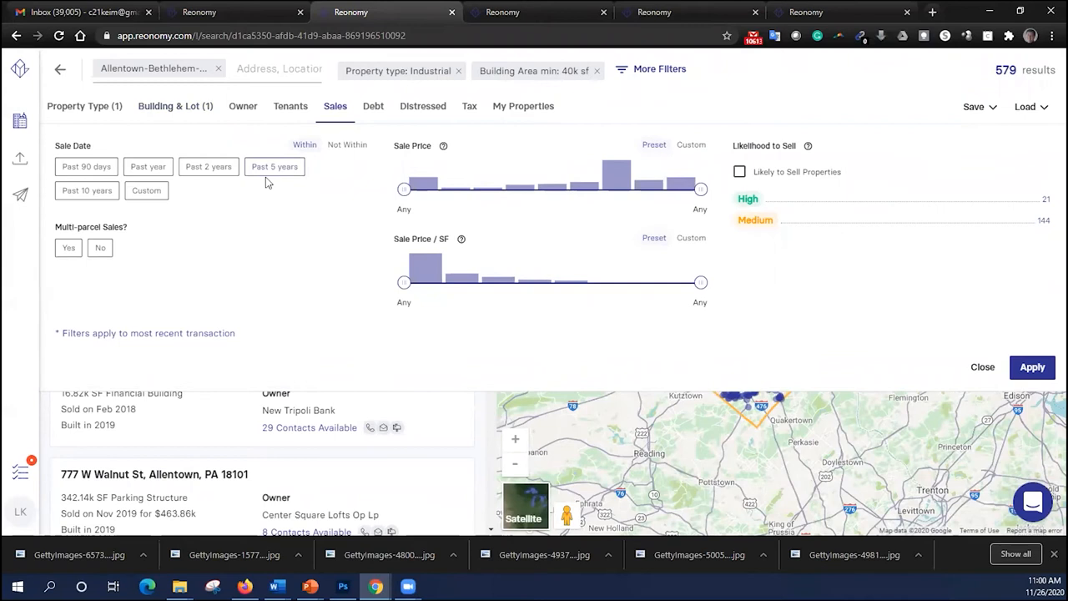
click(153, 190)
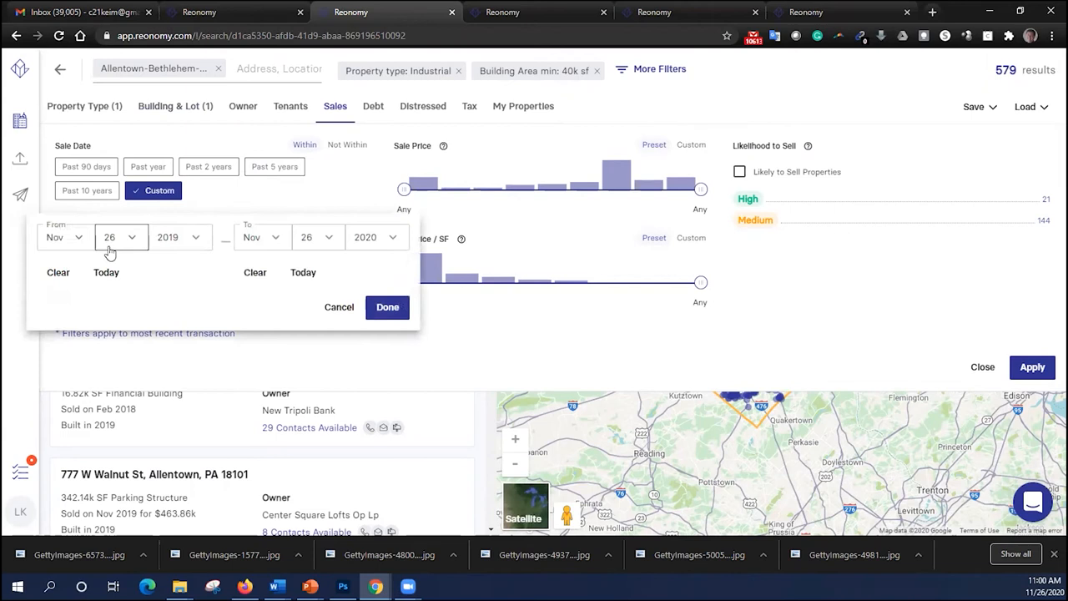
click(175, 237)
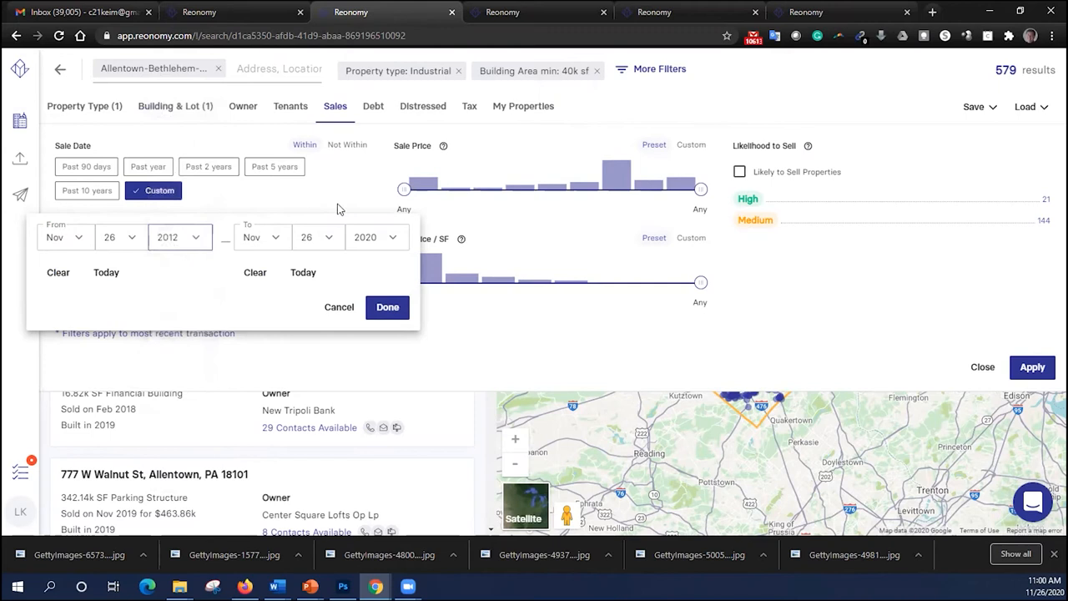
click(387, 307)
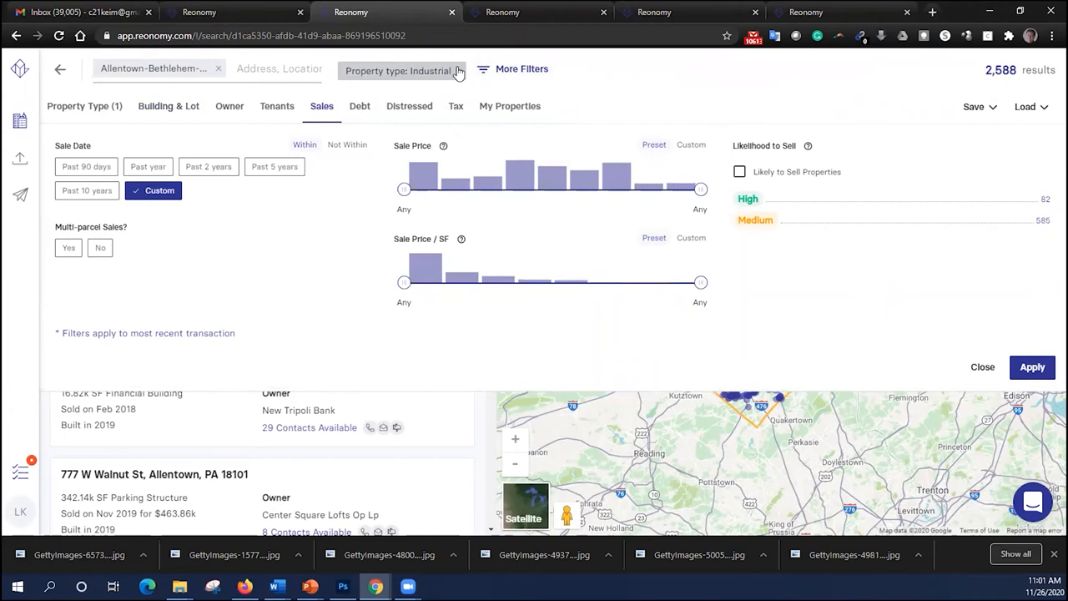
Step: Drop the Industrial filter, try and clear a 5–7 year mortgage origination filter
click(346, 106)
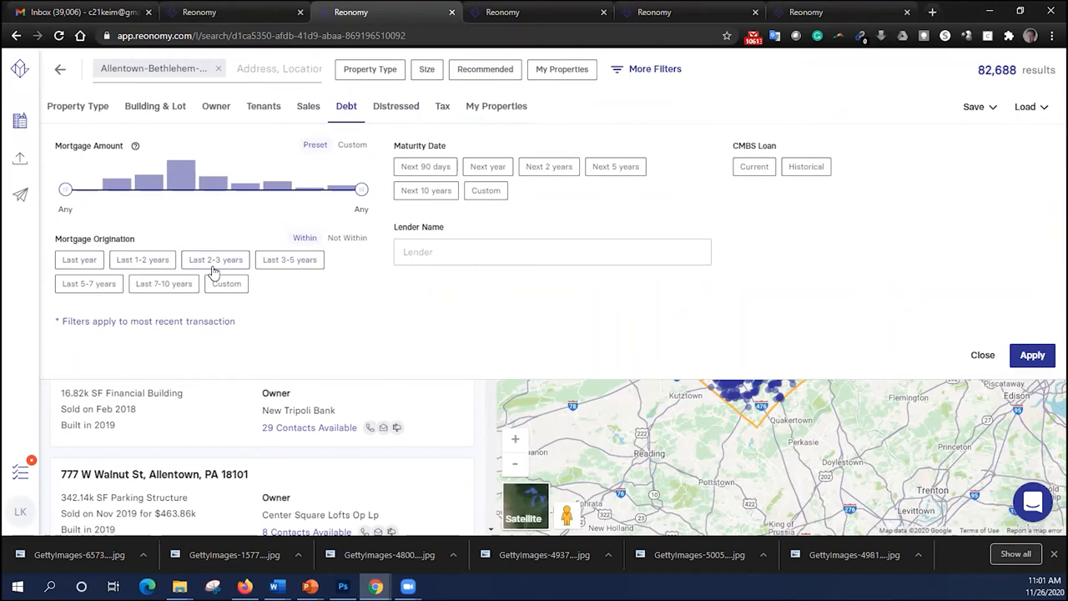
click(89, 284)
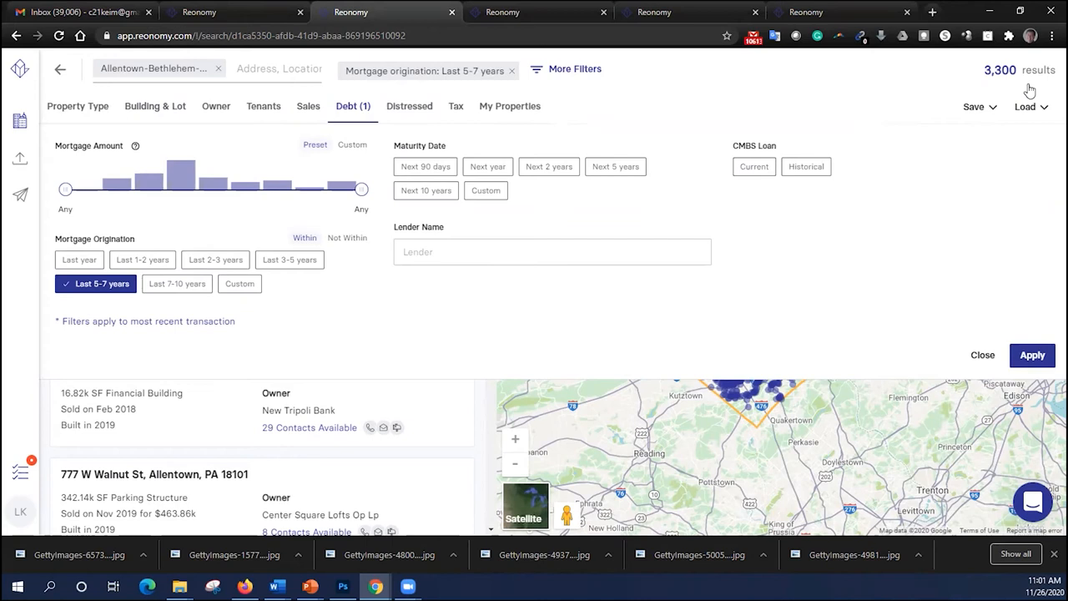
click(95, 282)
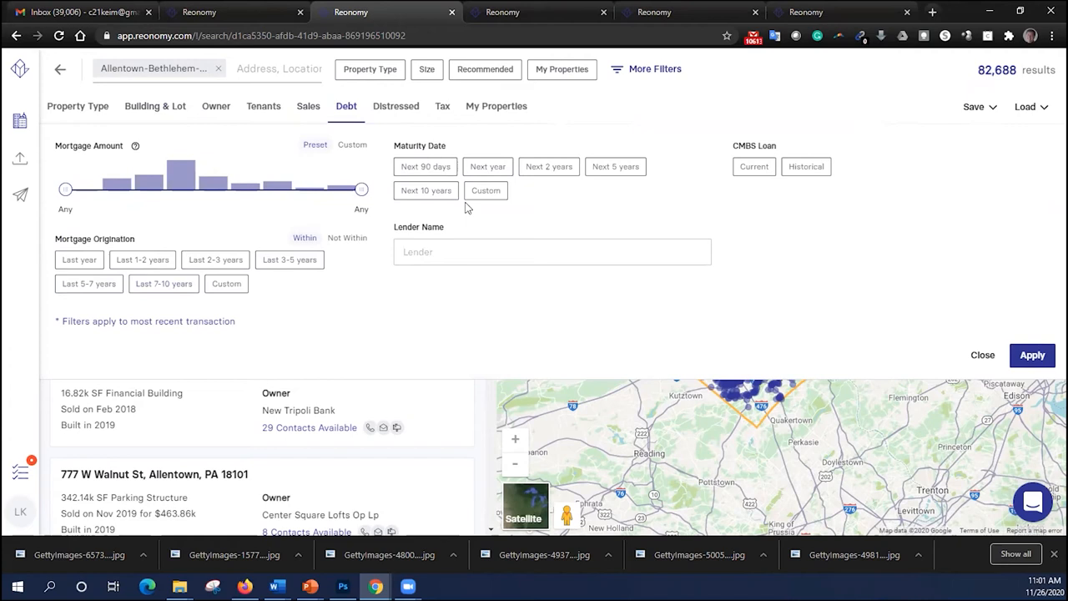
click(487, 166)
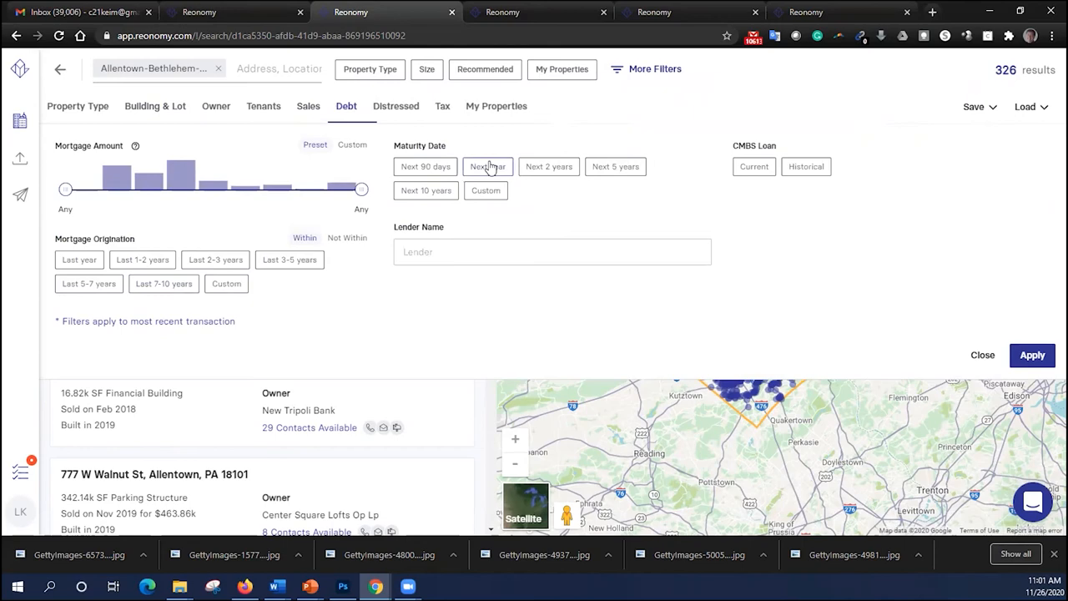
click(77, 106)
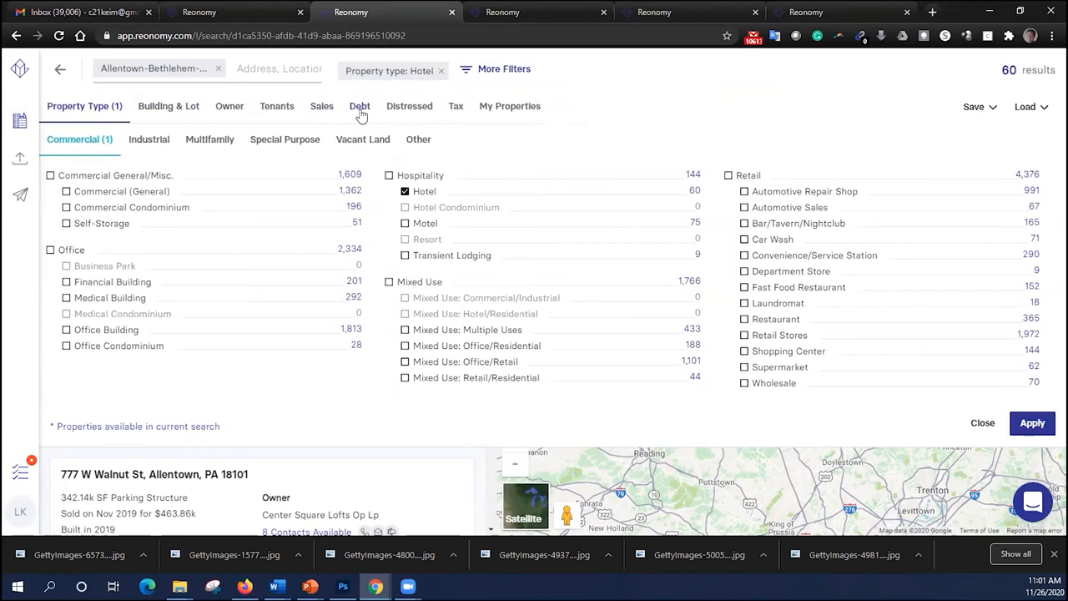
Step: Try a next-year loan maturity filter on the hotels, remove it, then check CMBS Loan options
click(360, 106)
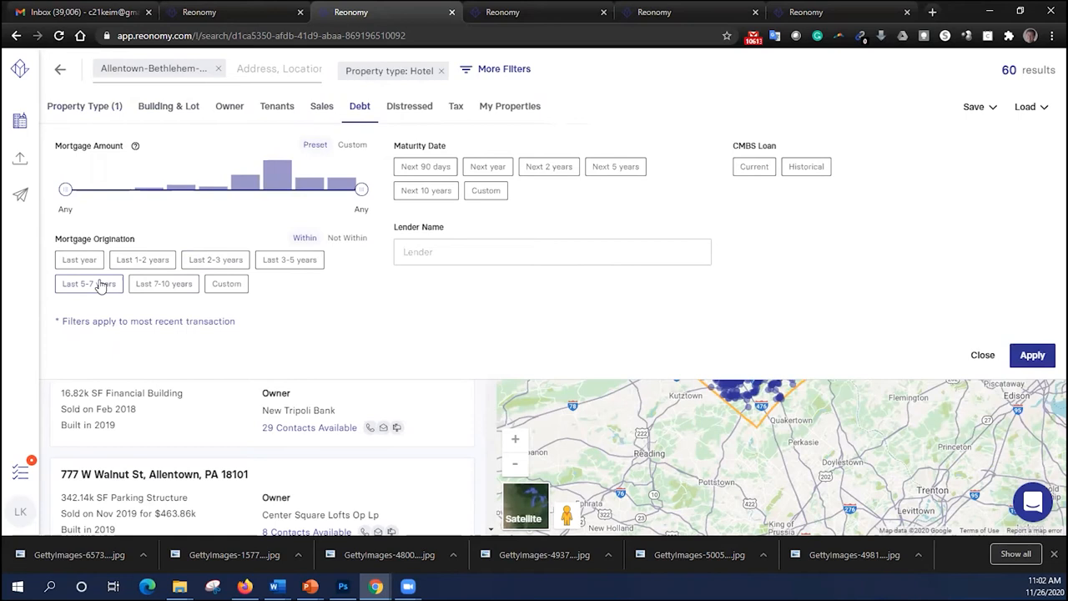
click(487, 166)
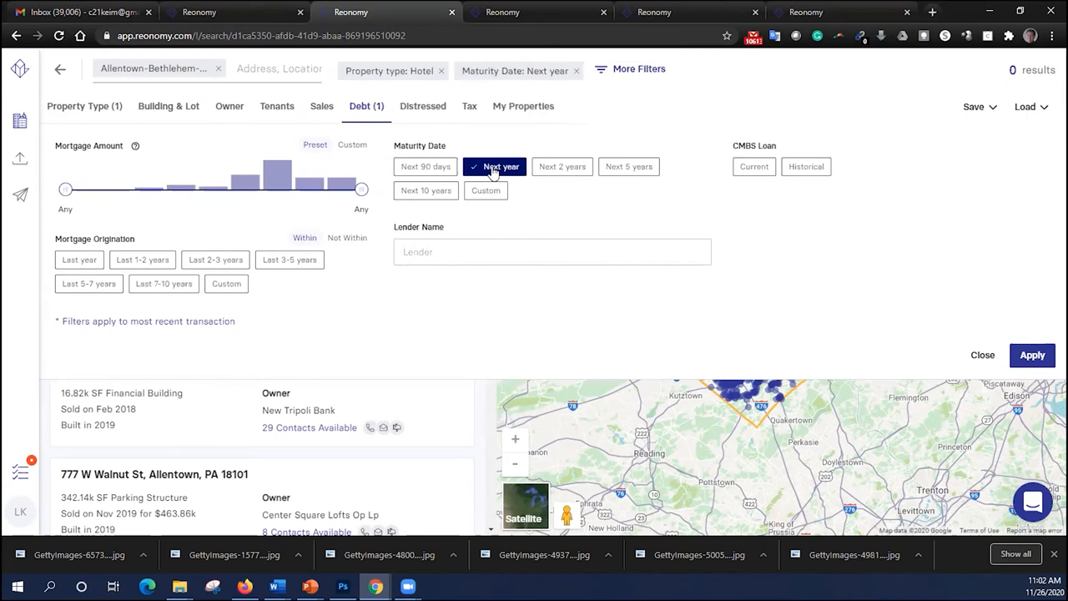
click(495, 166)
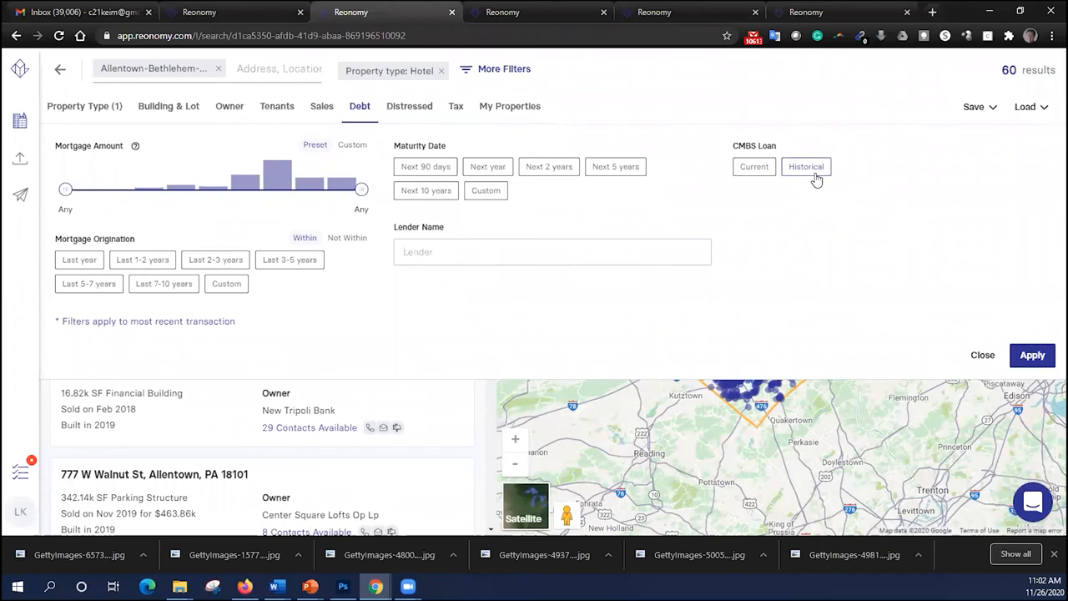
click(553, 252)
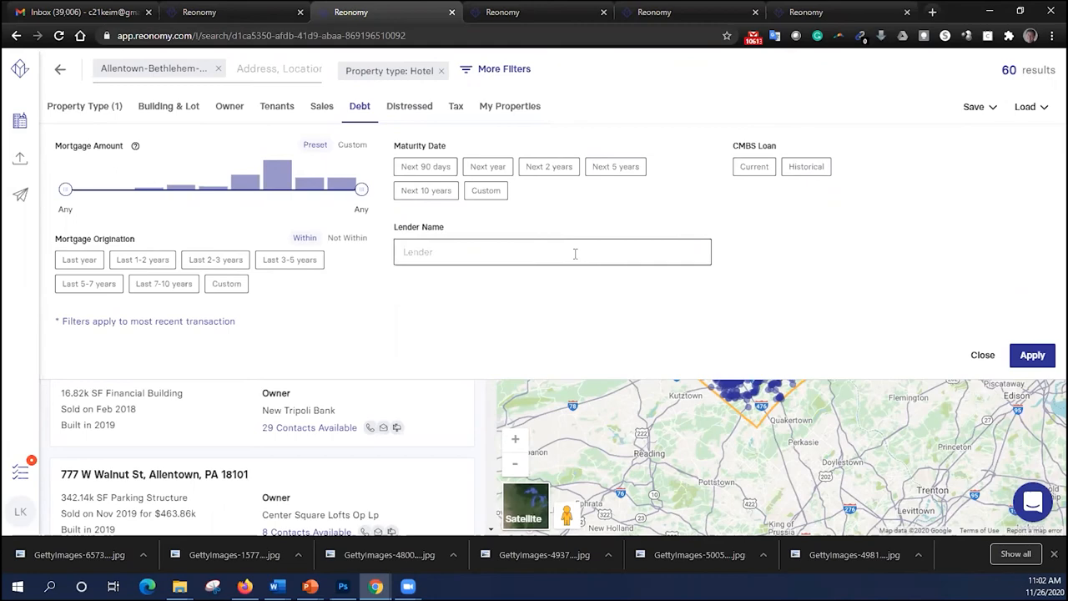
Step: Search by lender names Wells Fargo and TD, then clear the TD lender filter
click(78, 106)
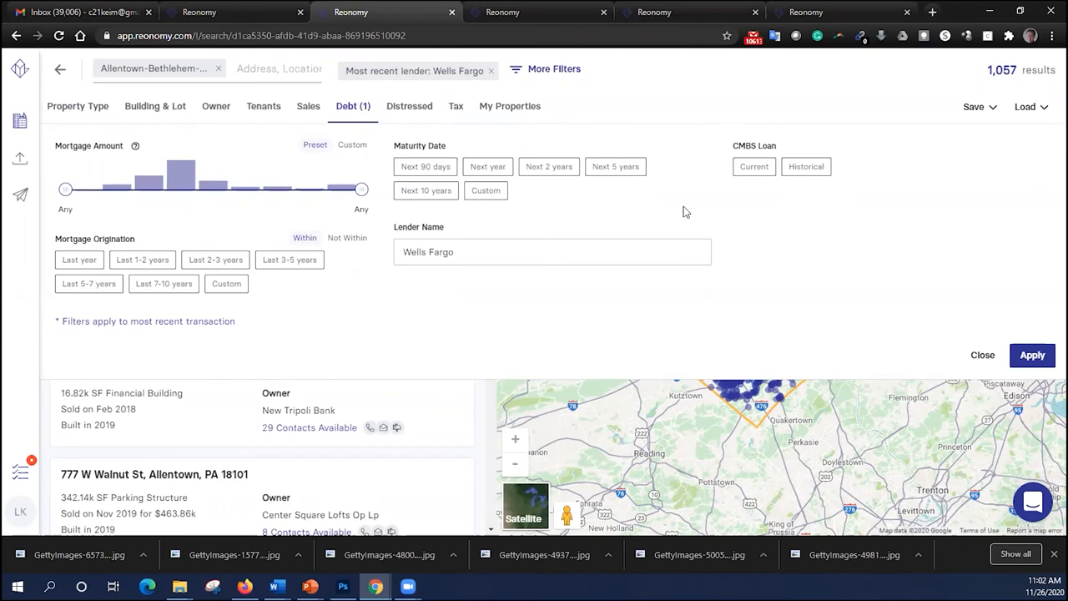
mouse_move(422, 137)
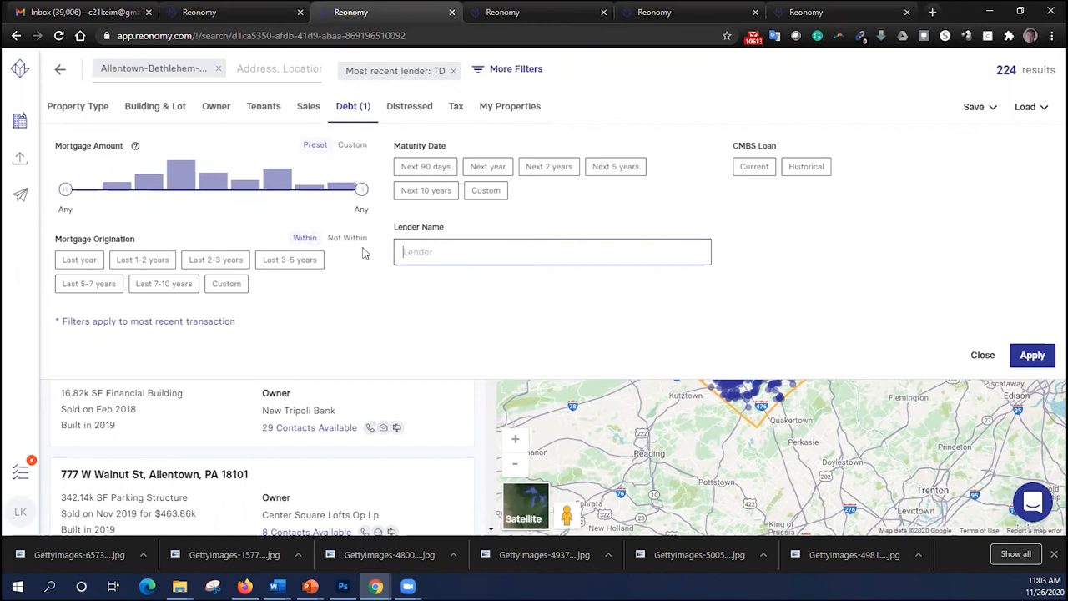
click(395, 106)
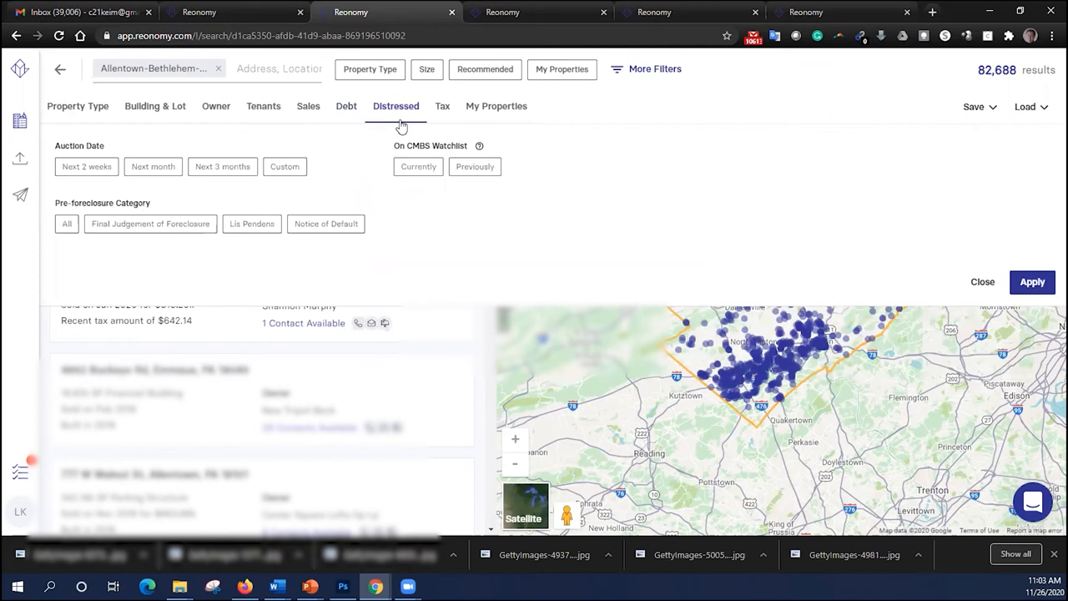
Step: Glance at the distressed-property filters, then return to Property Type to select Self-Storage
click(67, 224)
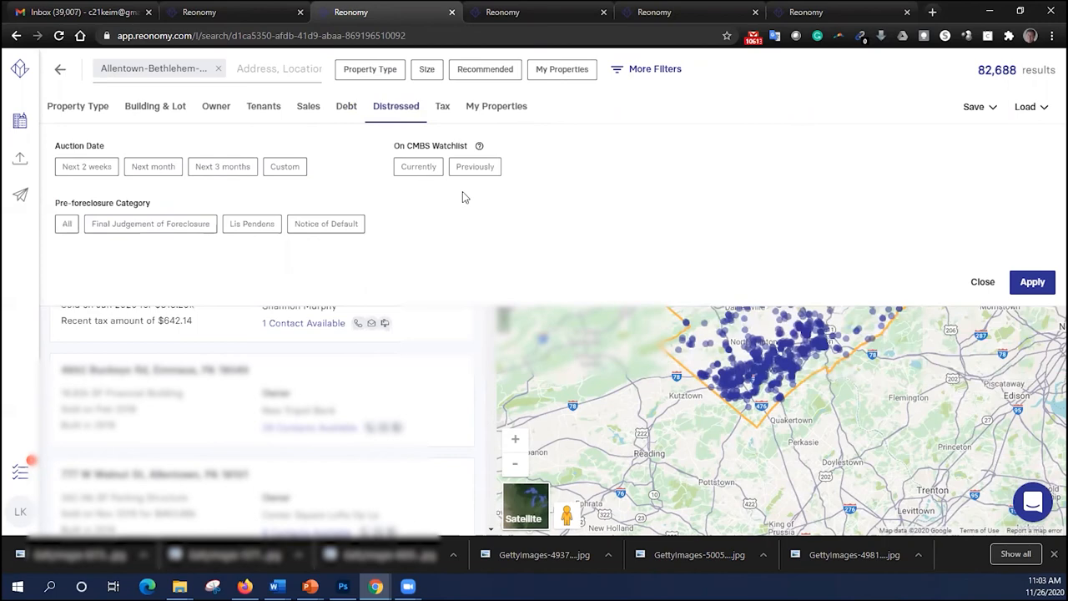
click(77, 106)
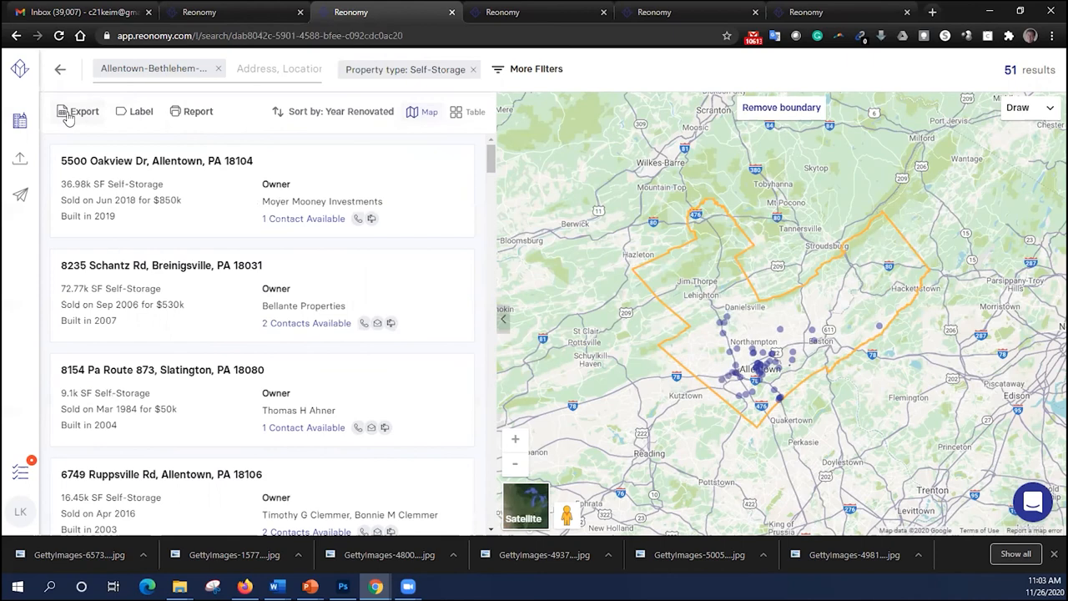
Step: Look over export options for the 51 Self-Storage results, then open the Mailers page
click(140, 111)
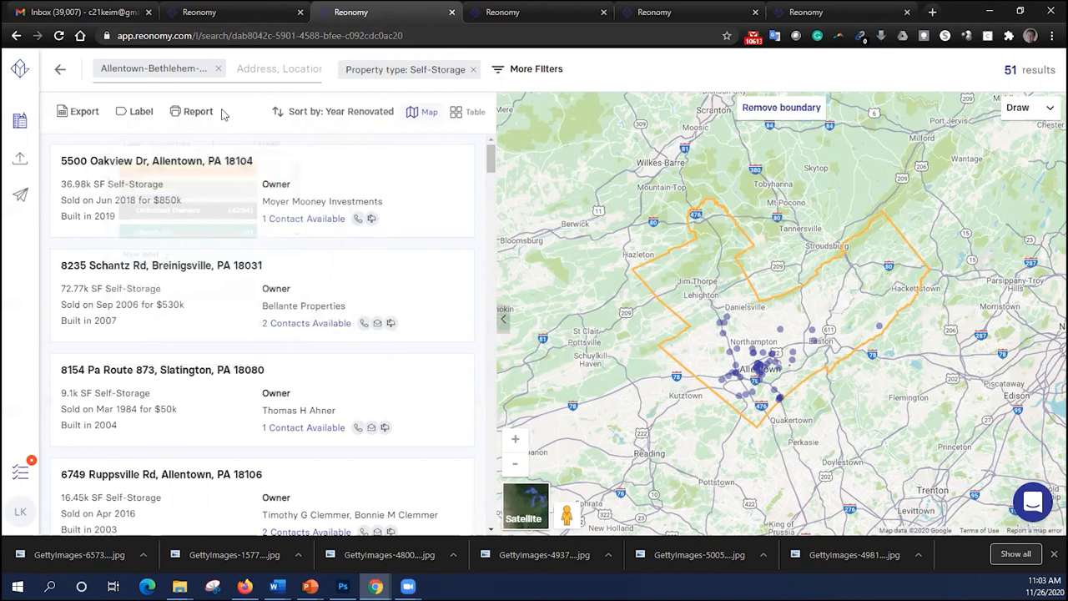
click(84, 111)
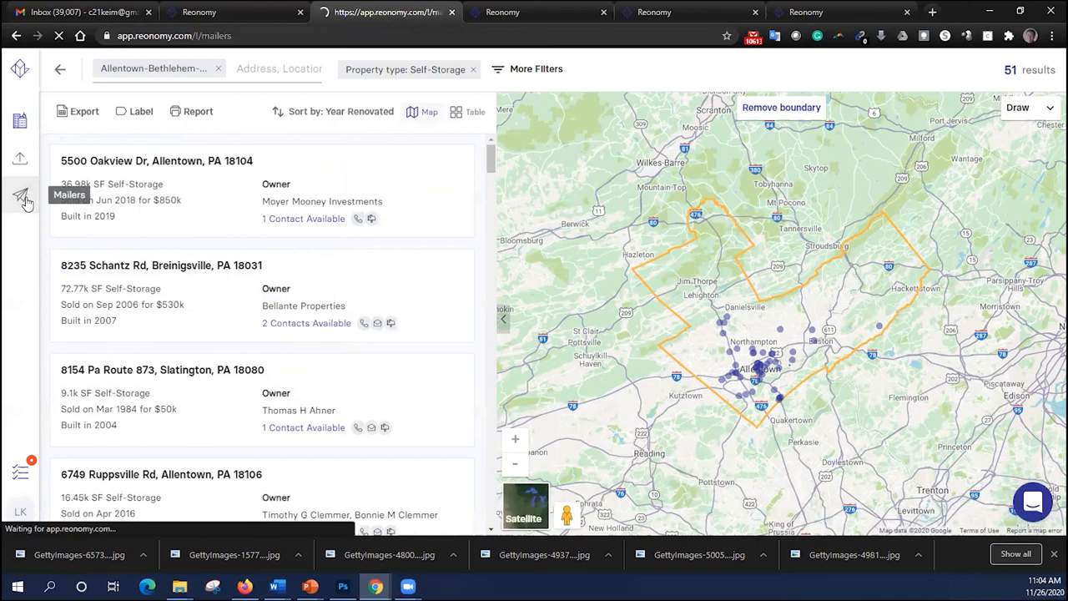
click(20, 198)
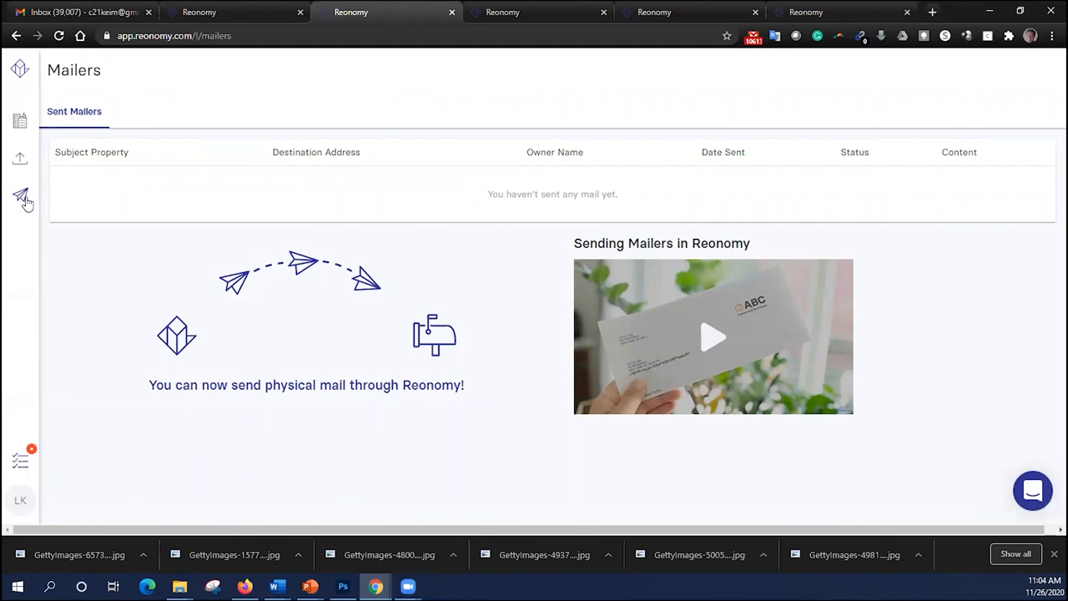